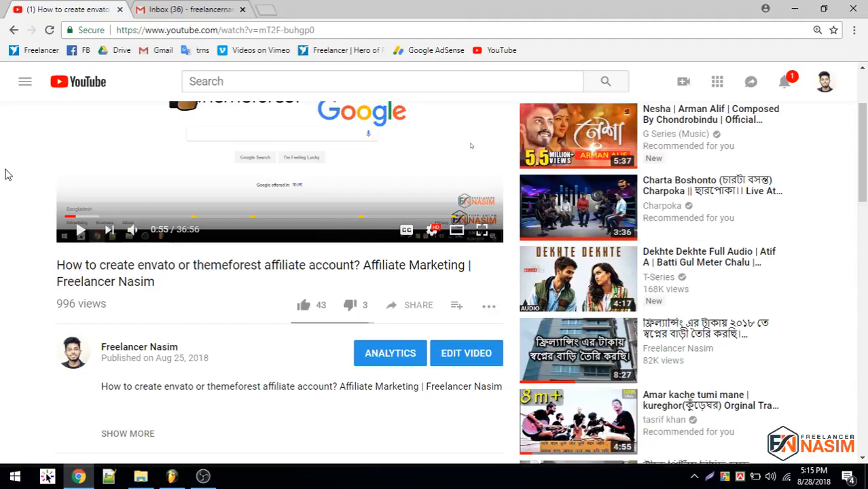
pyautogui.moveTo(168, 260)
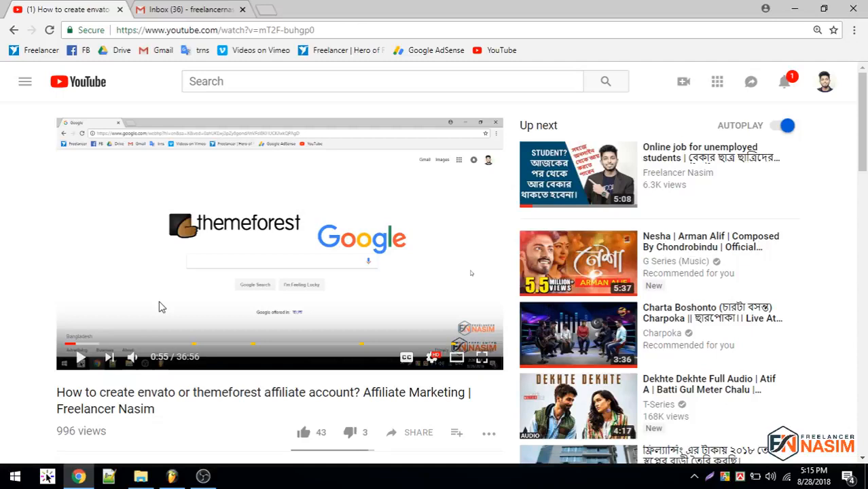
pyautogui.moveTo(216, 321)
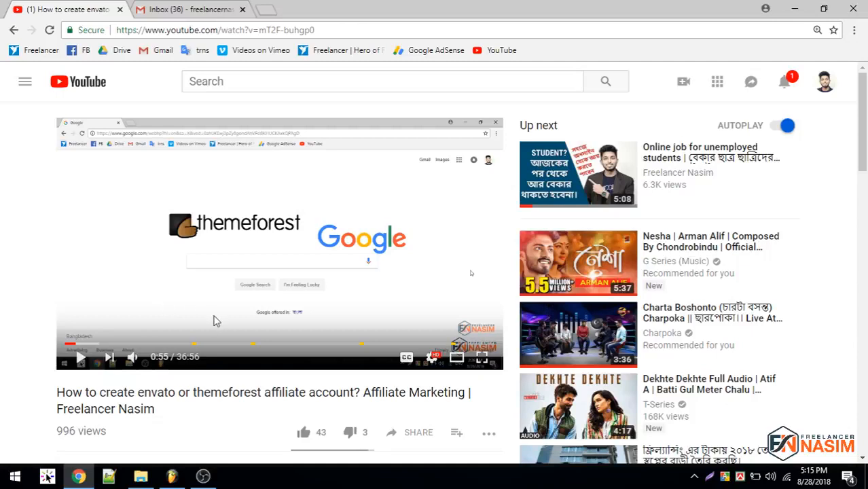
pyautogui.moveTo(219, 334)
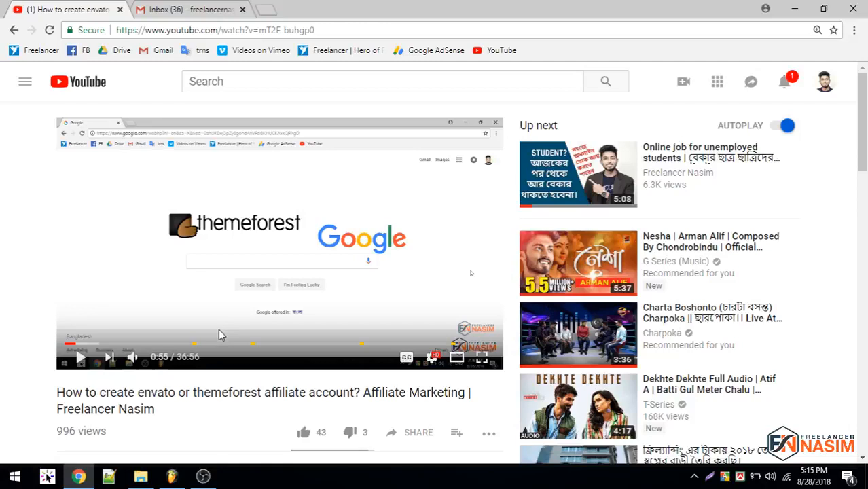
# Switch to and scroll through the Envato welcome email.
pyautogui.scroll(-3)
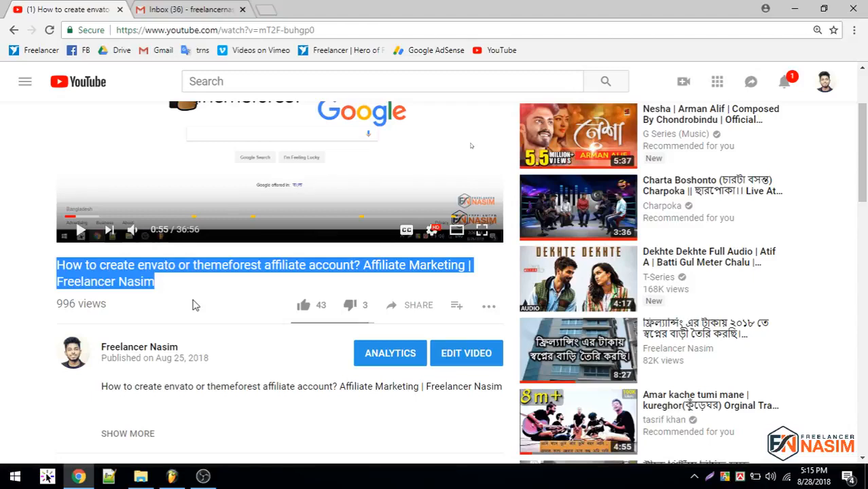
pyautogui.click(190, 9)
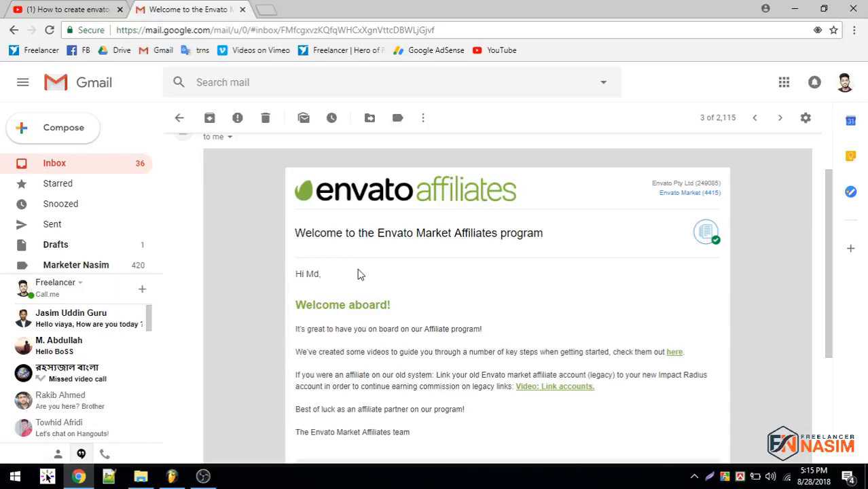
pyautogui.moveTo(453, 258)
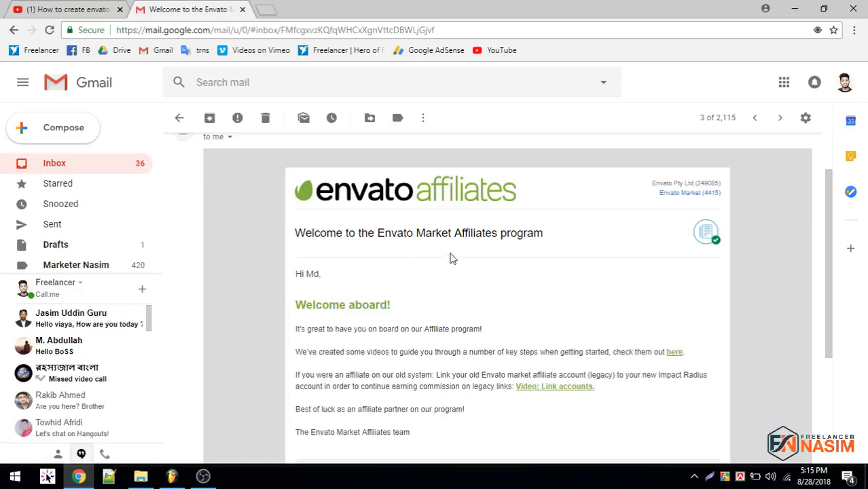
pyautogui.scroll(-3)
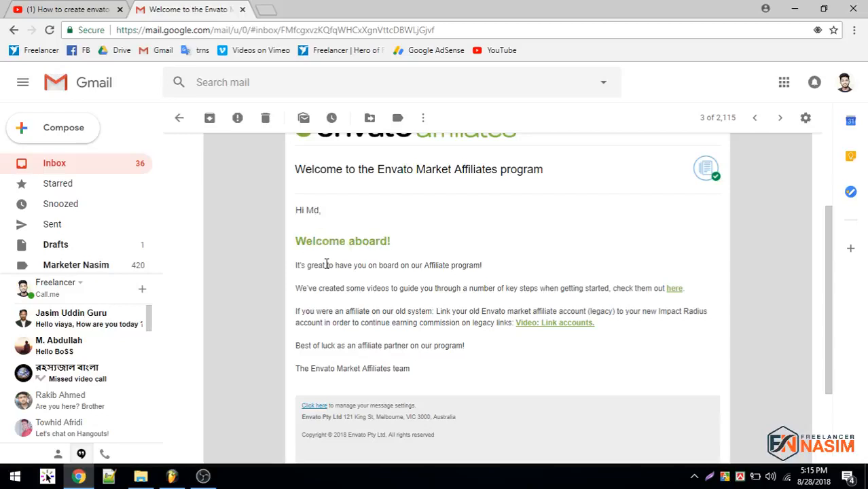
pyautogui.moveTo(318, 285)
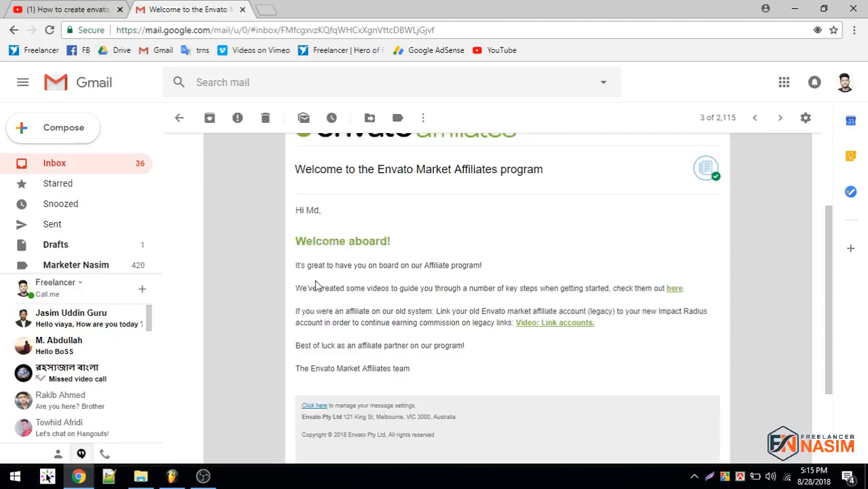
pyautogui.moveTo(440, 275)
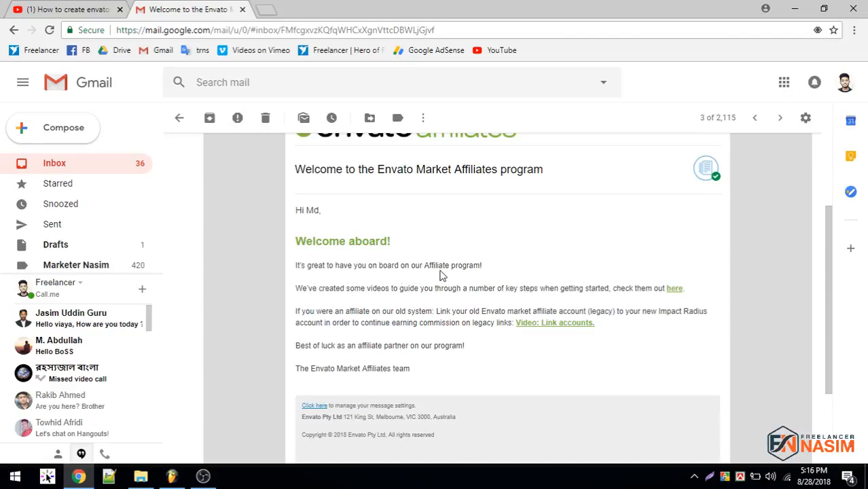
pyautogui.moveTo(367, 292)
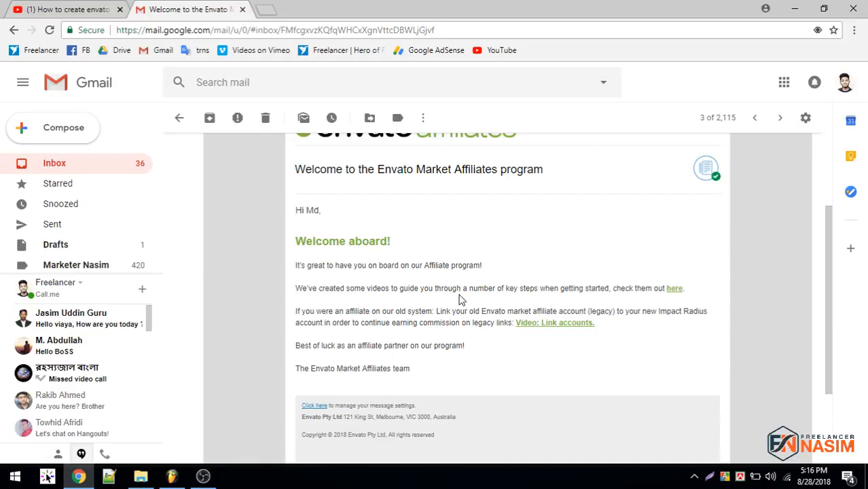
pyautogui.moveTo(558, 302)
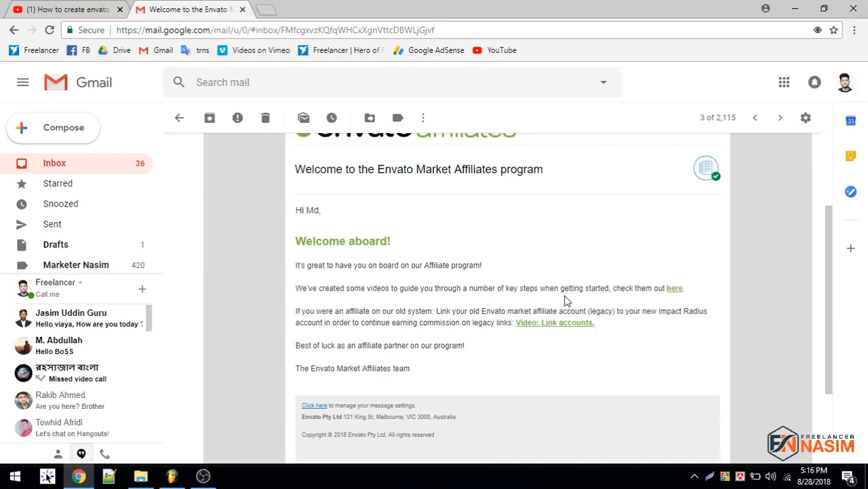
pyautogui.moveTo(674, 287)
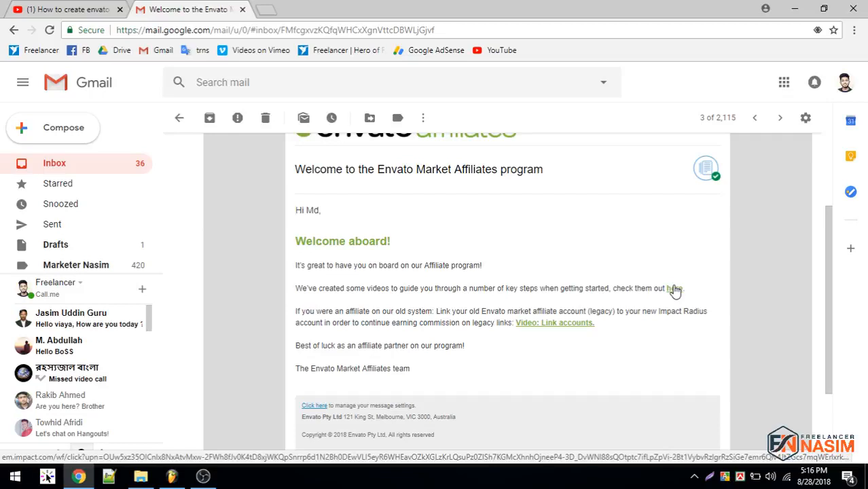
pyautogui.moveTo(414, 367)
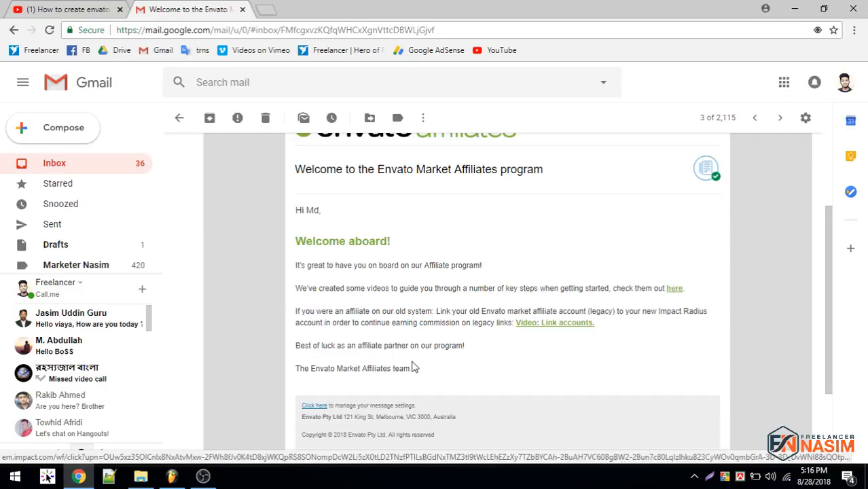
pyautogui.moveTo(378, 313)
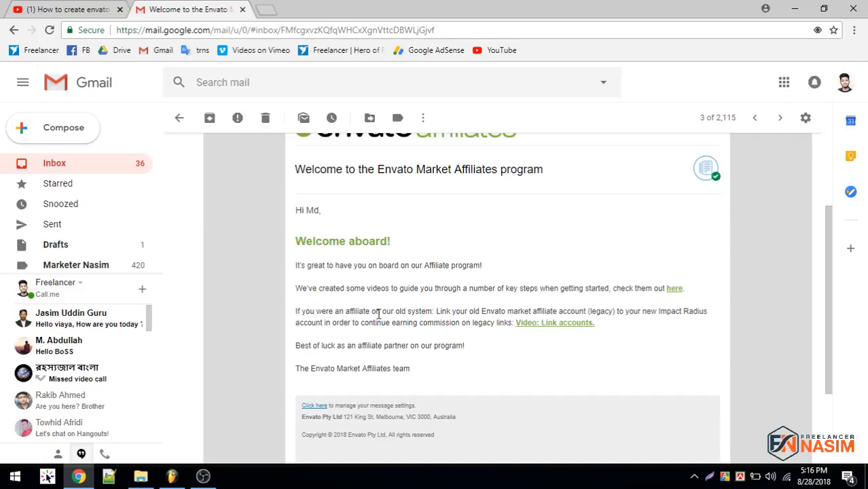
pyautogui.moveTo(477, 320)
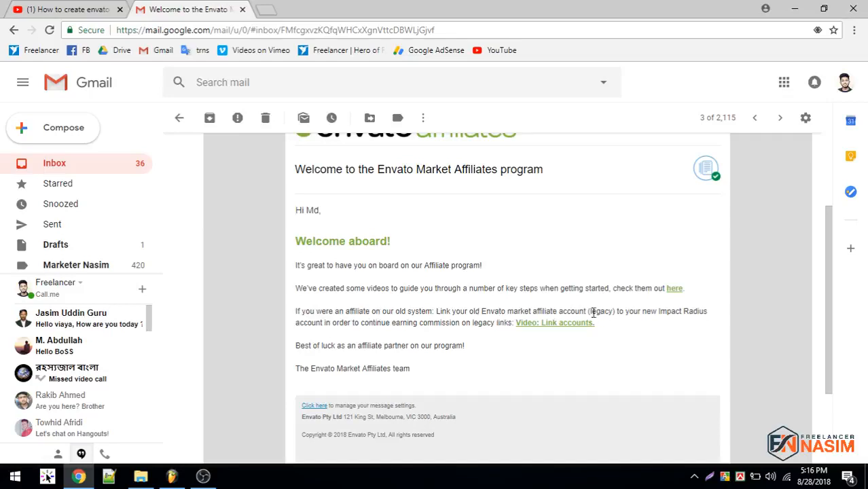
pyautogui.moveTo(650, 313)
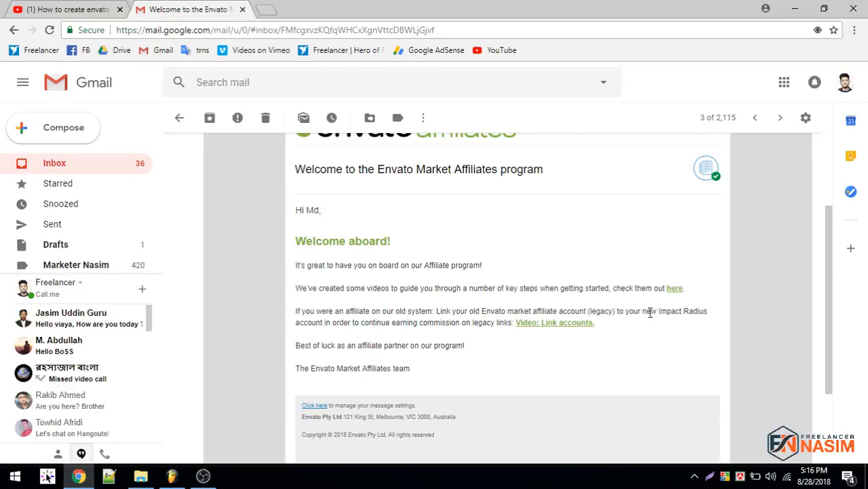
pyautogui.moveTo(379, 320)
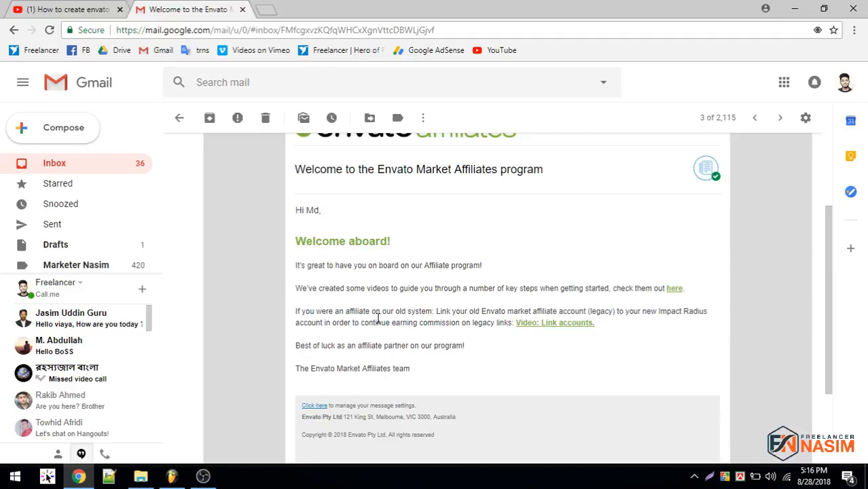
pyautogui.moveTo(503, 326)
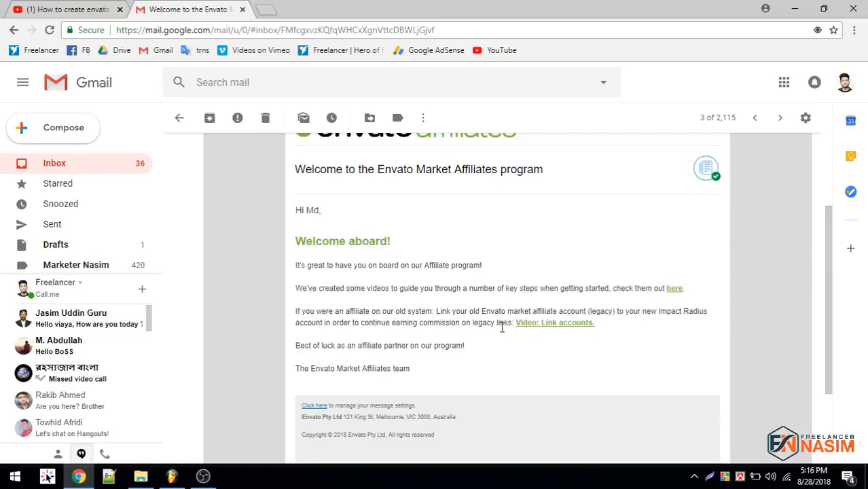
pyautogui.moveTo(492, 336)
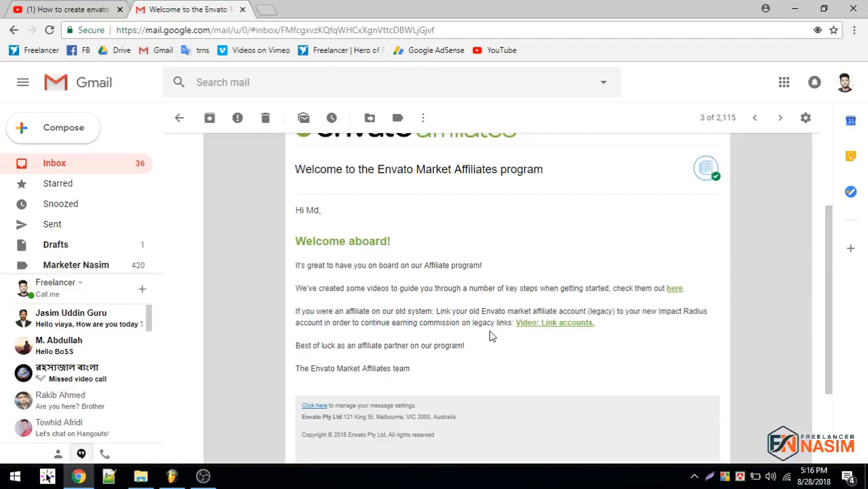
pyautogui.moveTo(554, 338)
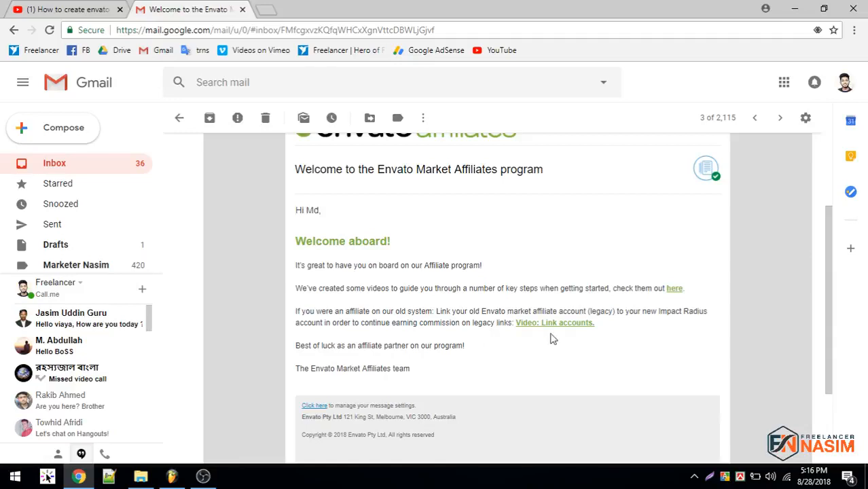
pyautogui.moveTo(555, 322)
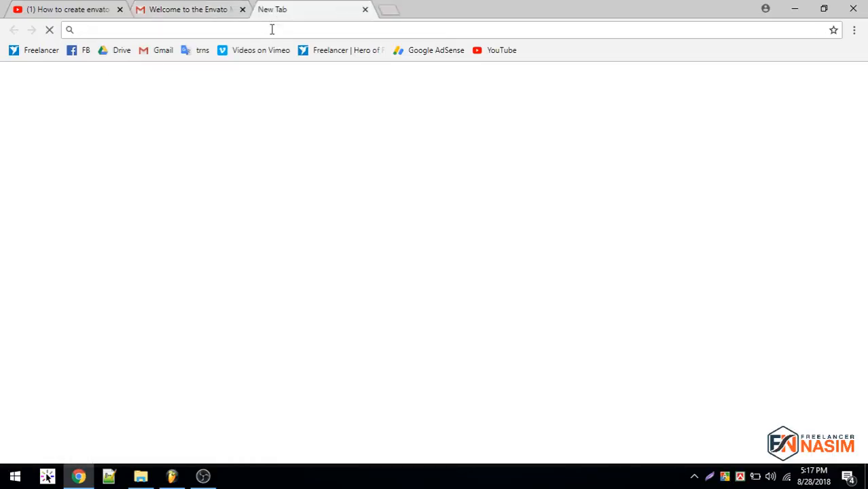
# Search Google for 'envato affiliate login' and open the Market Affiliate Program - Envato result.
pyautogui.write('ev')
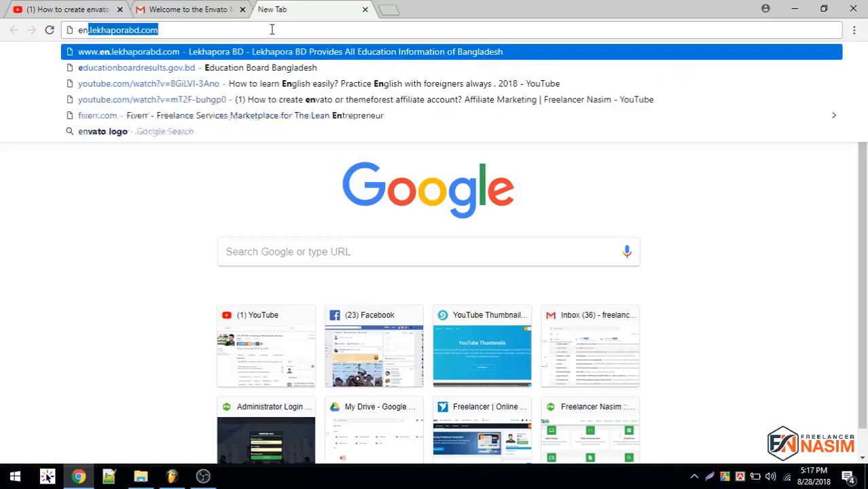
pyautogui.write('envato logo')
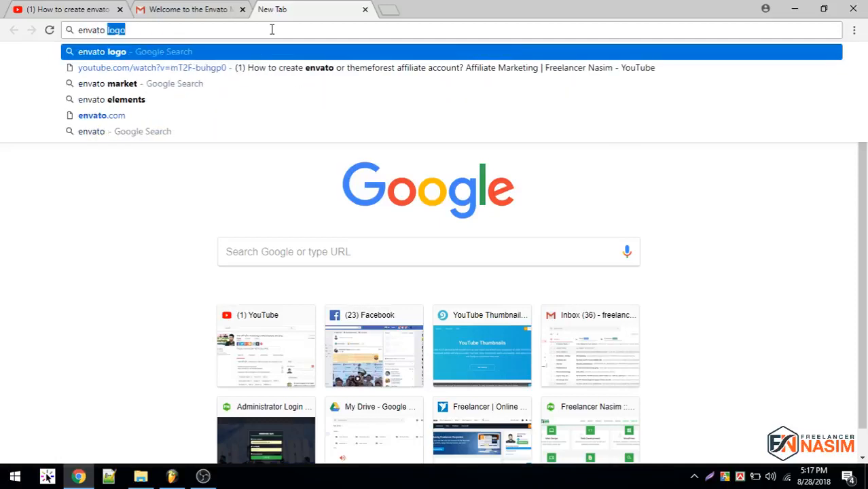
pyautogui.write('affiliate')
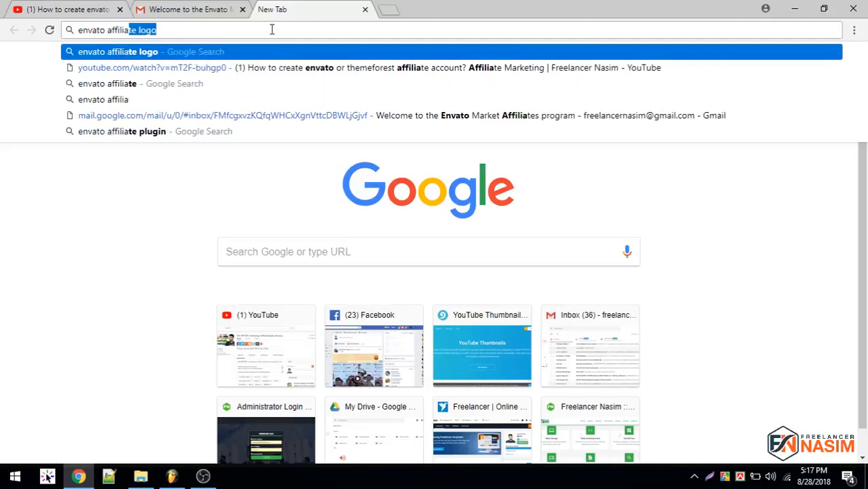
pyautogui.write('login')
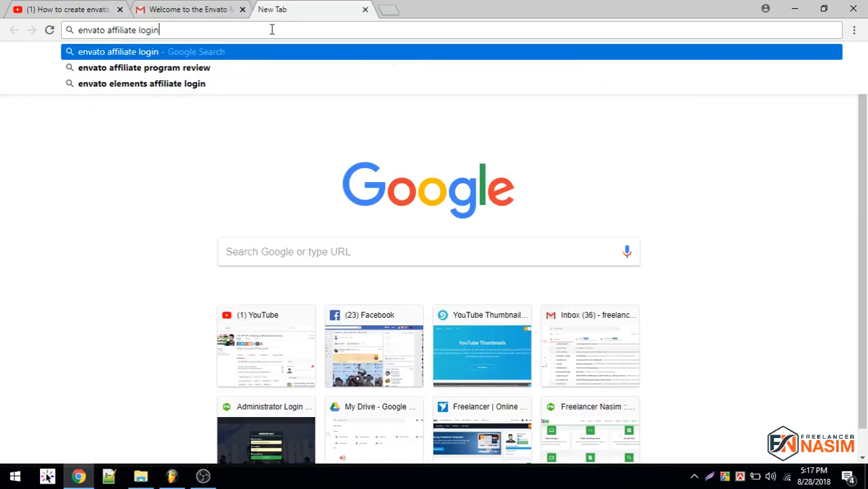
pyautogui.press('Return')
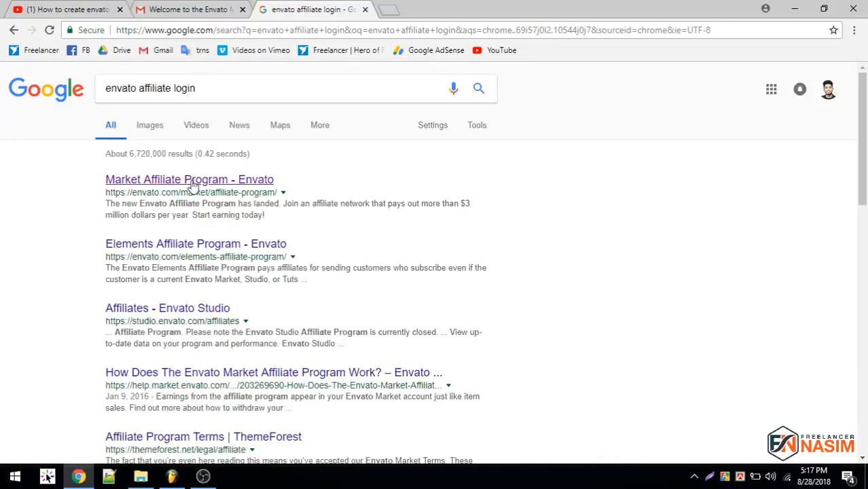
pyautogui.click(190, 180)
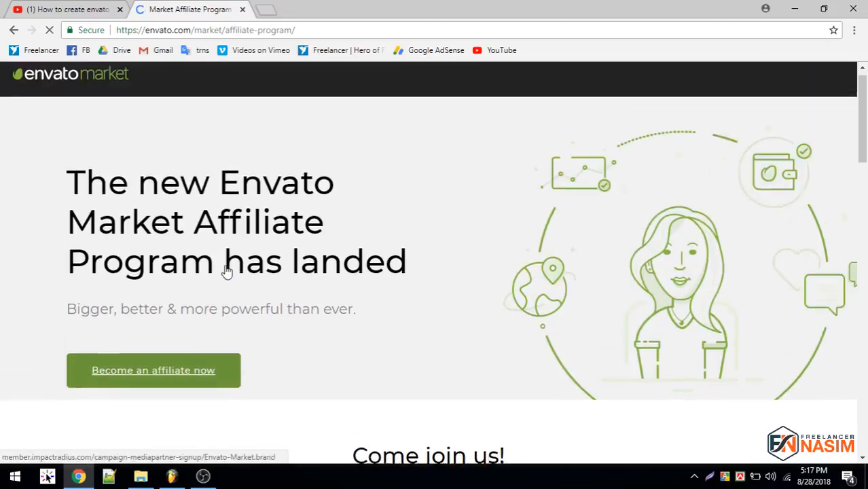
# Scroll the Envato affiliate page, follow its sign-in link, and close that page.
pyautogui.scroll(-3)
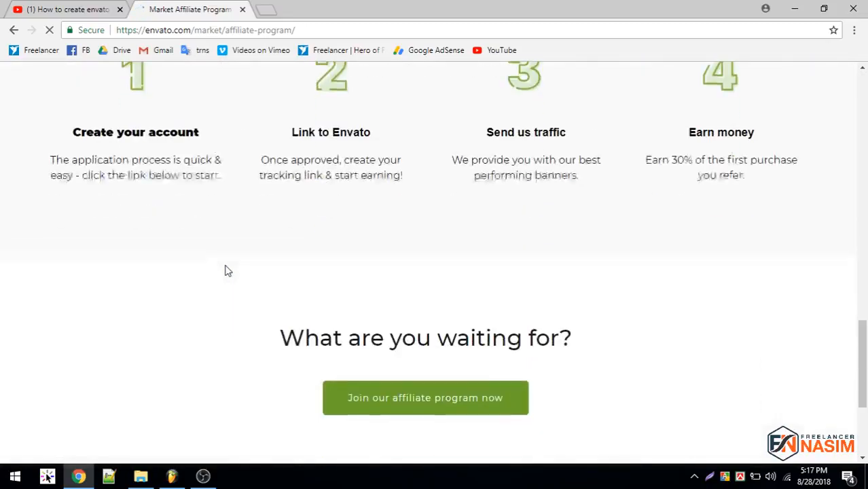
pyautogui.scroll(3)
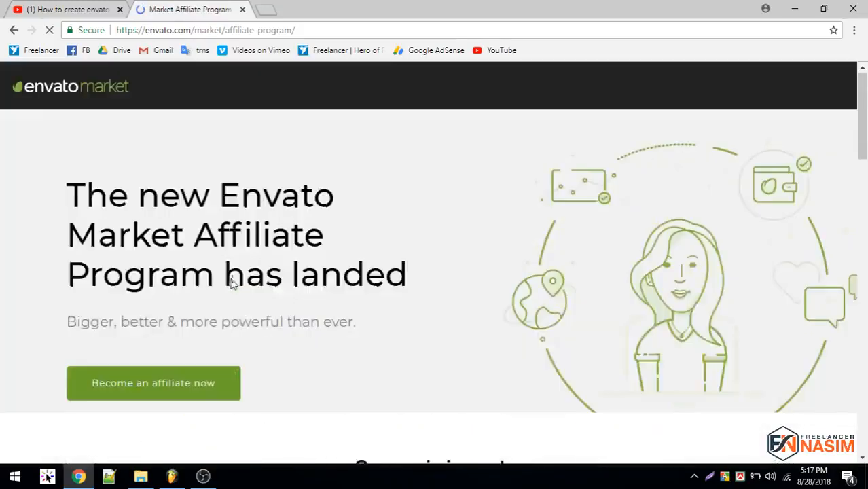
pyautogui.scroll(-3)
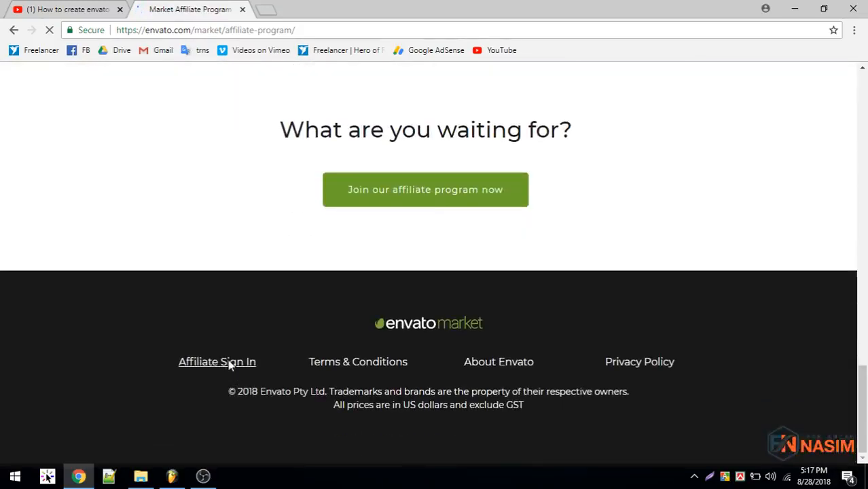
pyautogui.click(217, 361)
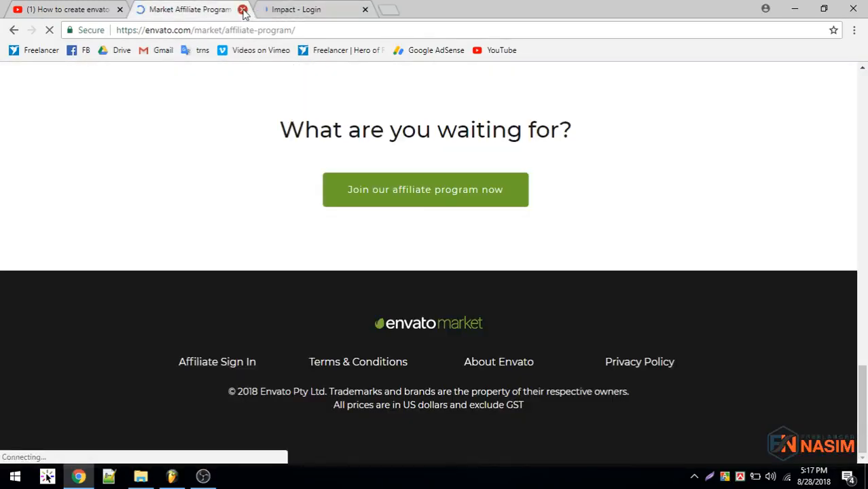
pyautogui.click(242, 9)
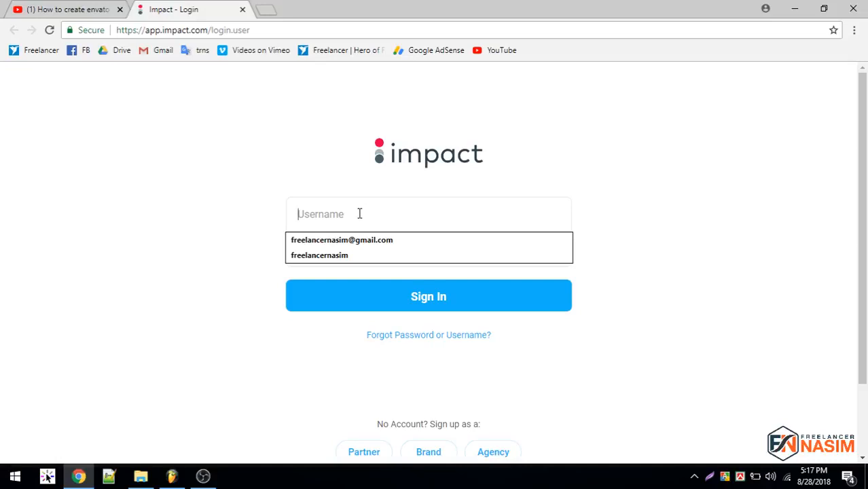
# Attempt sign-in with the saved username and typed password, which is rejected.
pyautogui.click(319, 254)
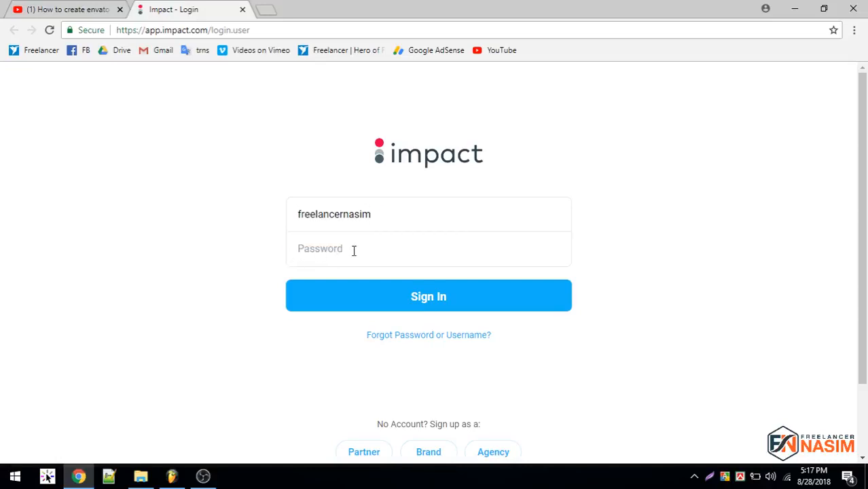
pyautogui.write('•')
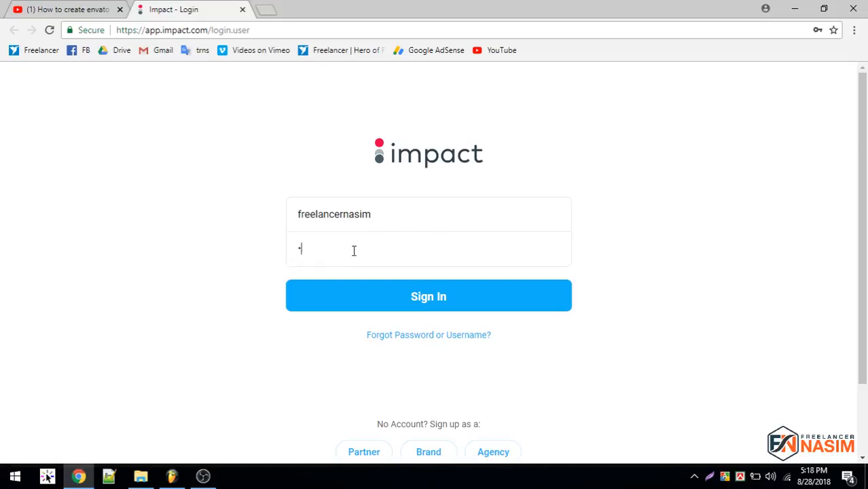
pyautogui.write('password')
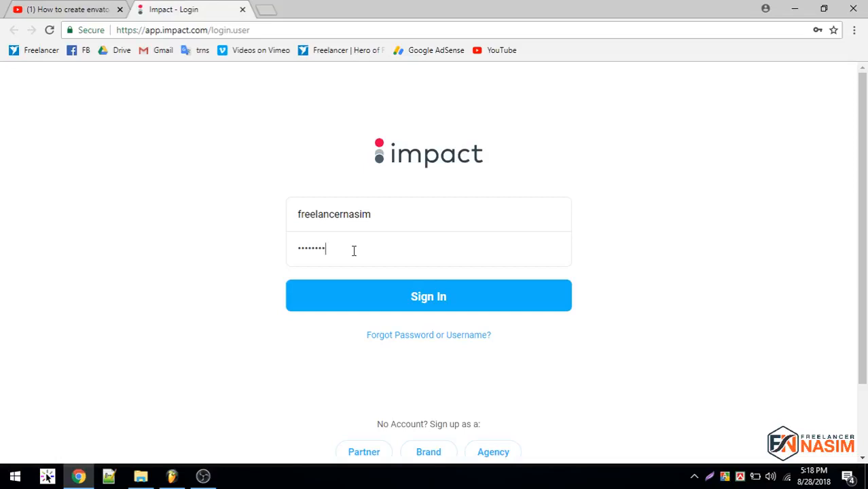
pyautogui.write('password')
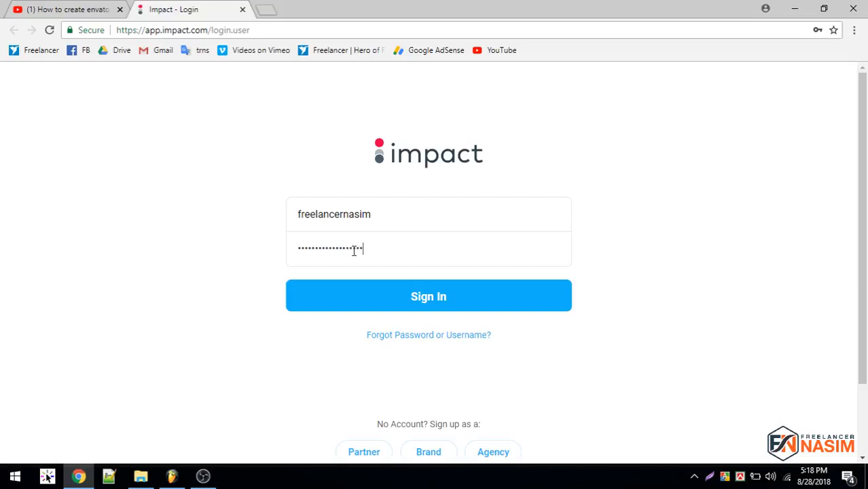
pyautogui.click(428, 296)
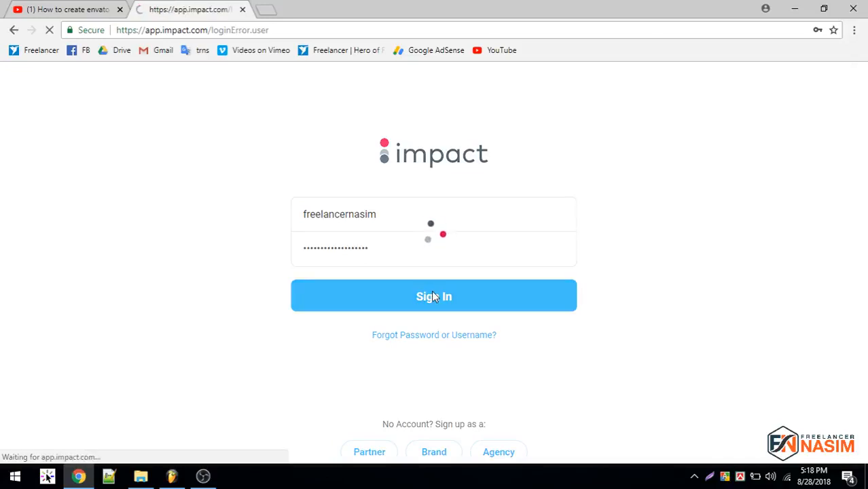
# Re-enter username 'freelancernasim' and the password, then sign in successfully.
pyautogui.click(434, 296)
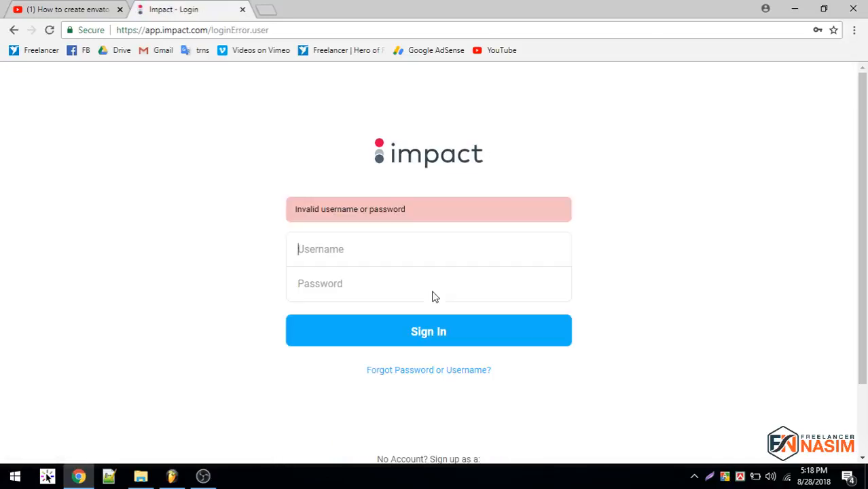
pyautogui.write('freelancernasim')
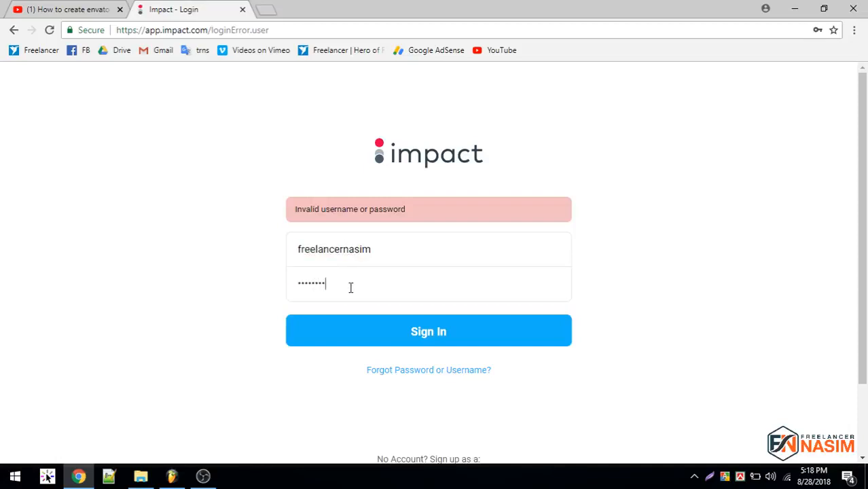
pyautogui.write('password')
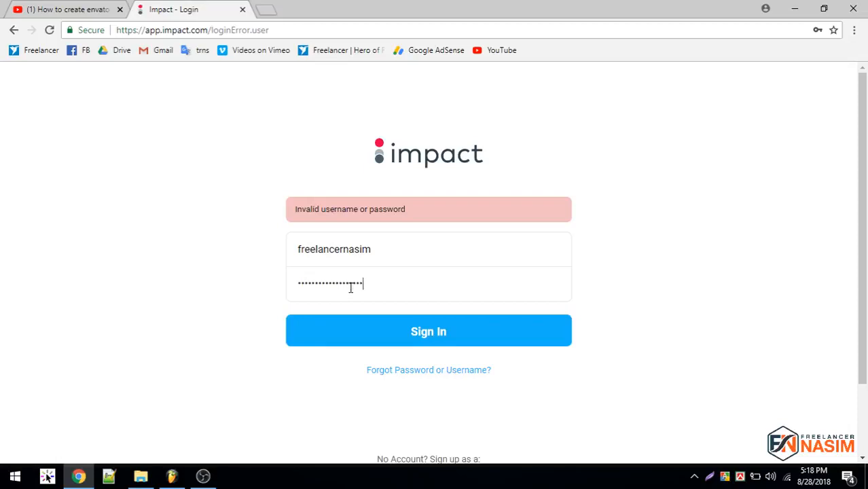
pyautogui.click(428, 331)
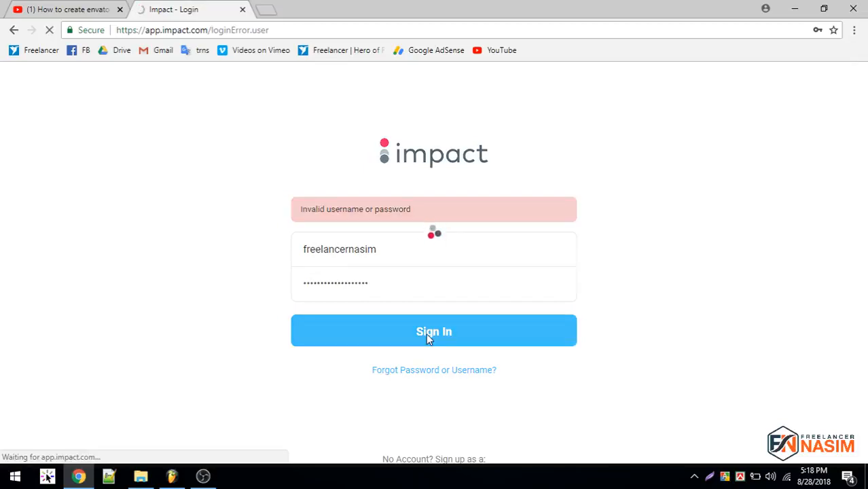
pyautogui.click(434, 332)
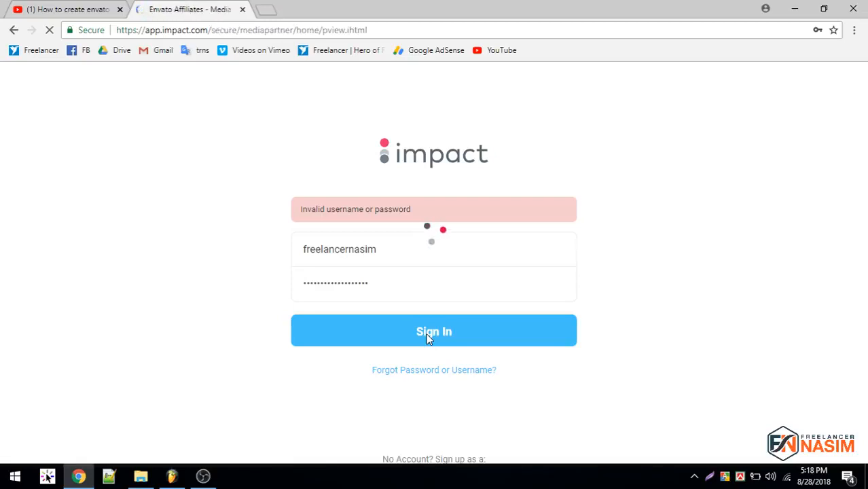
pyautogui.click(434, 331)
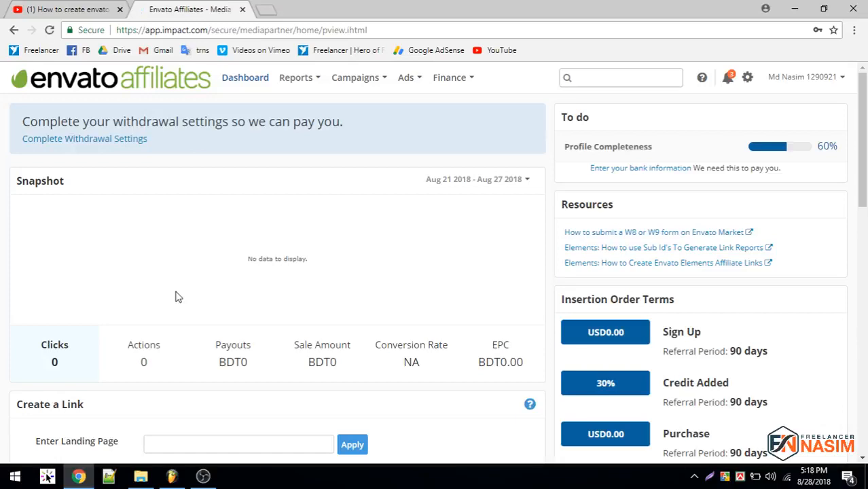
pyautogui.moveTo(122, 156)
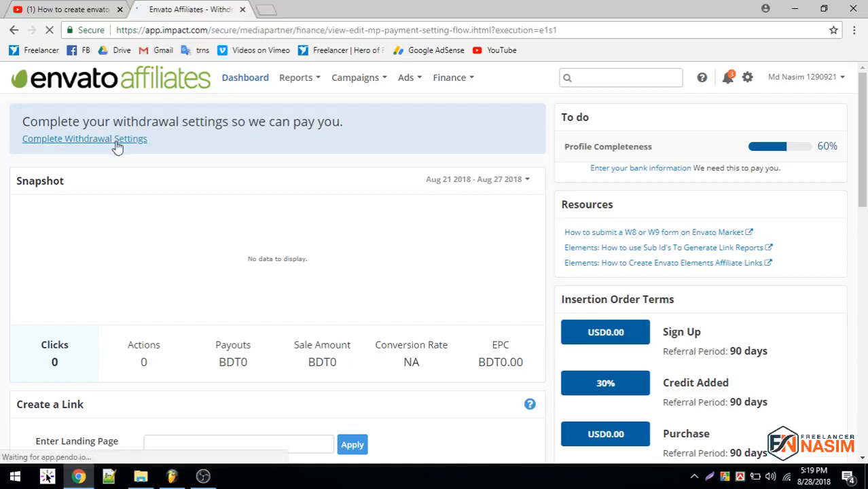
# Open Withdrawal Settings, keep the BDT3900 payout threshold, and highlight 'Code' in Swift Code.
pyautogui.click(84, 139)
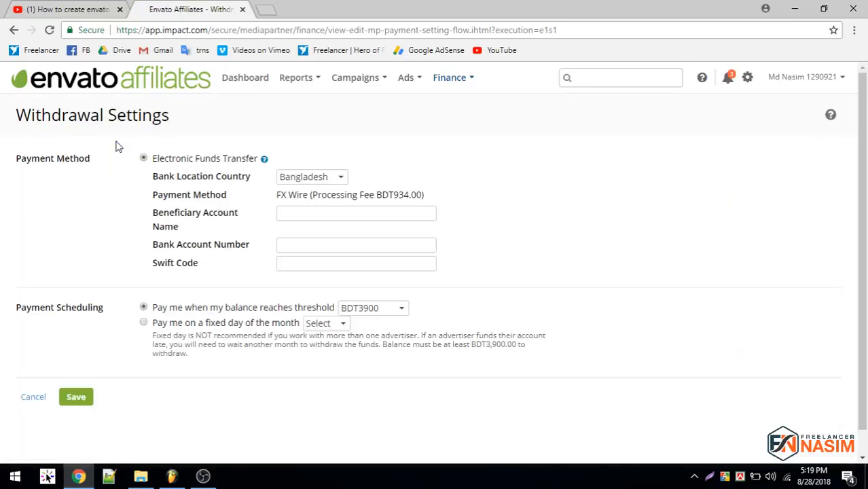
pyautogui.moveTo(258, 188)
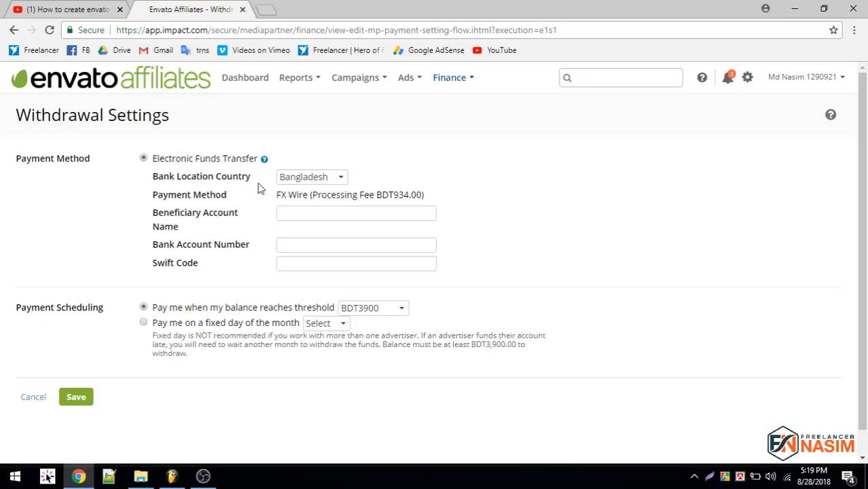
pyautogui.moveTo(307, 185)
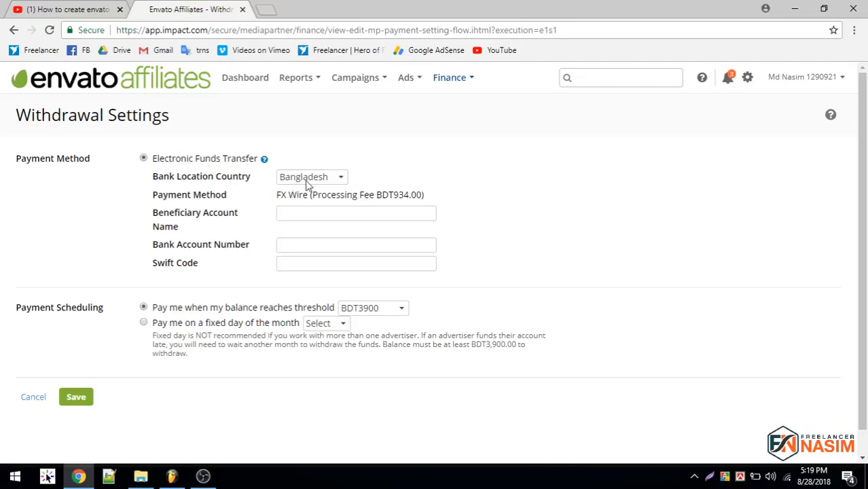
pyautogui.moveTo(321, 317)
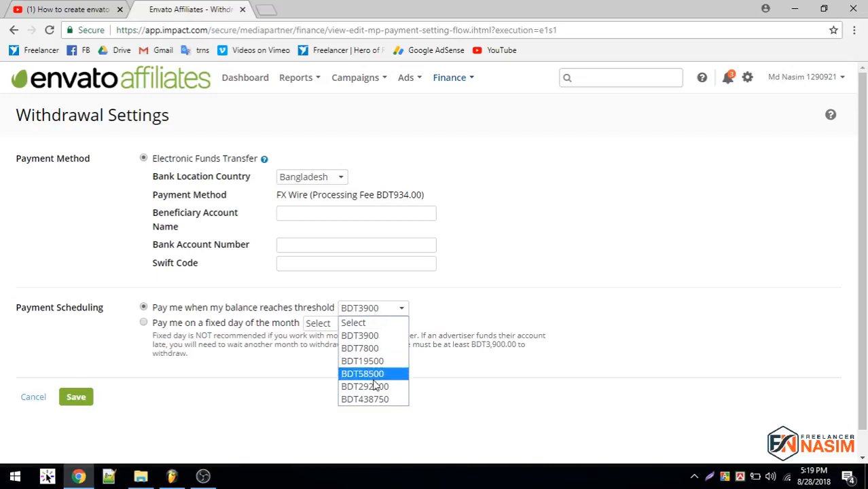
pyautogui.moveTo(360, 334)
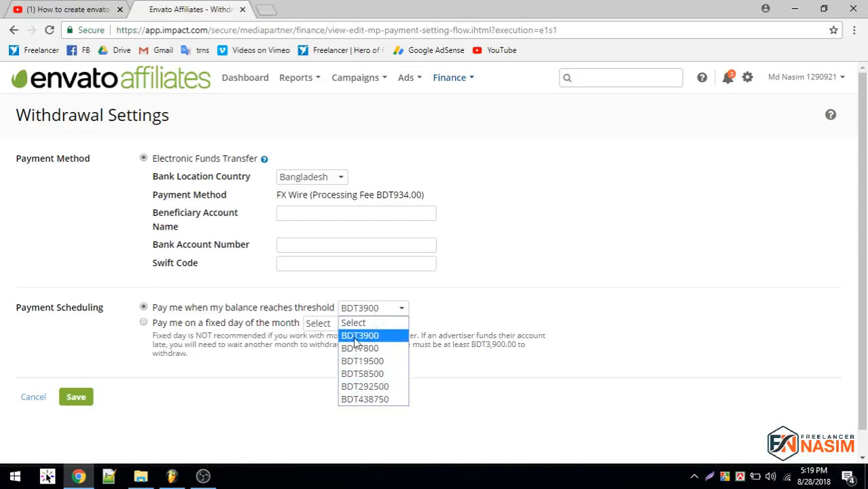
pyautogui.click(360, 334)
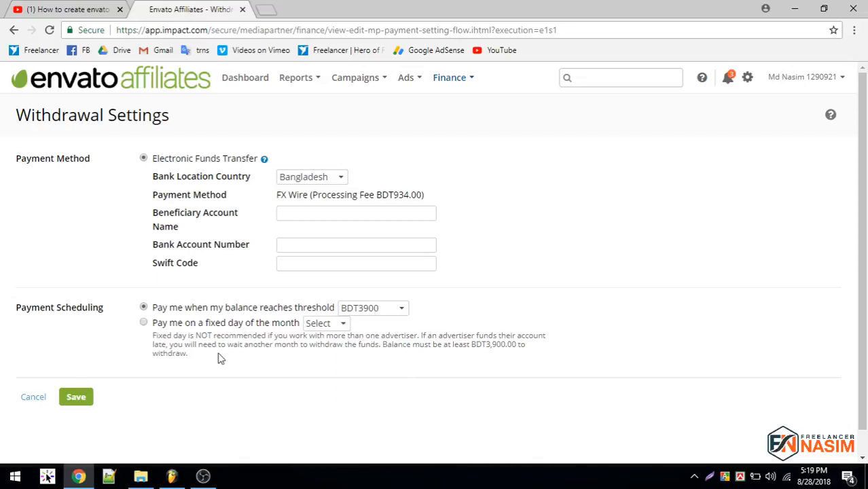
pyautogui.moveTo(253, 345)
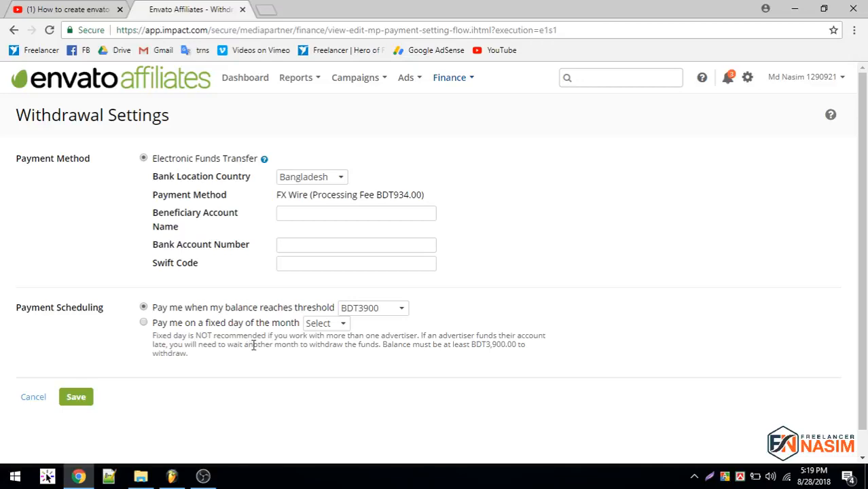
pyautogui.moveTo(193, 323)
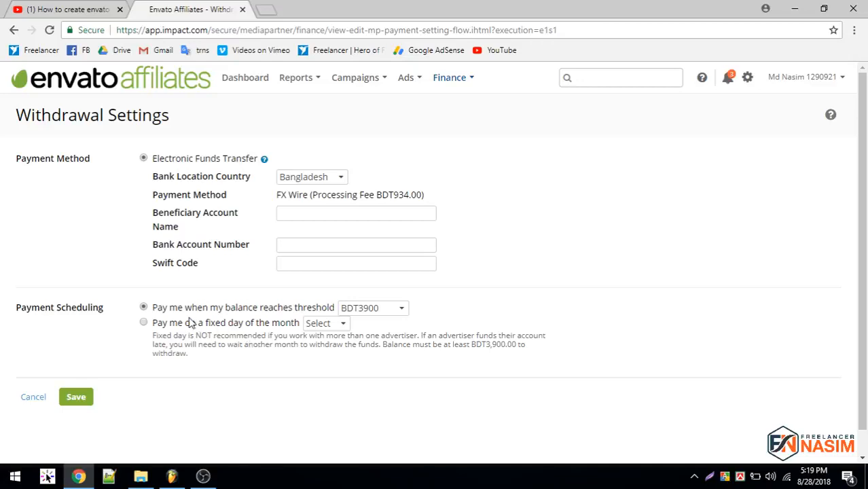
pyautogui.moveTo(330, 202)
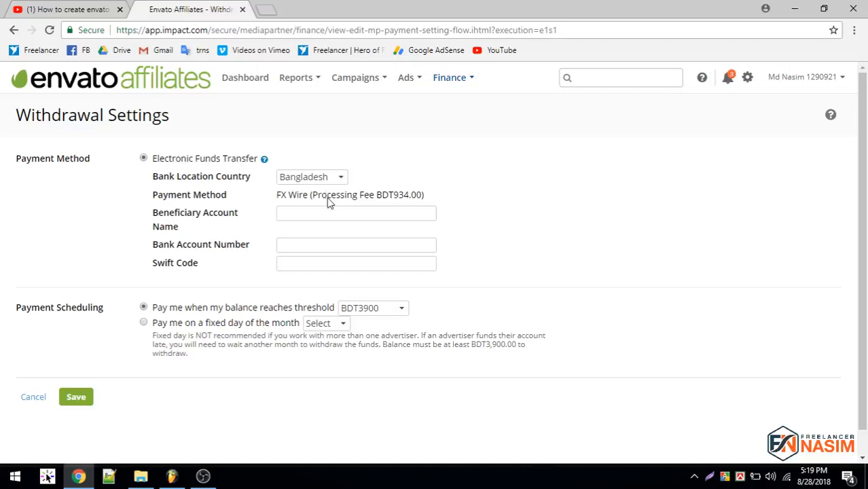
pyautogui.moveTo(207, 227)
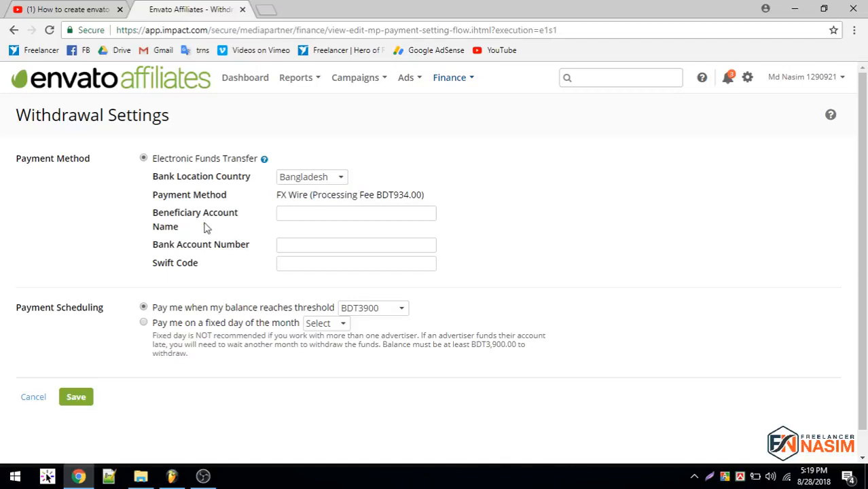
pyautogui.doubleClick(196, 212)
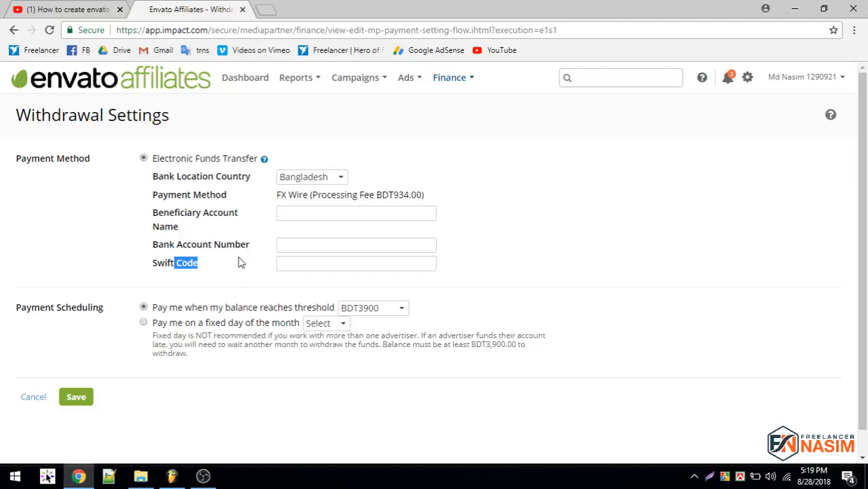
pyautogui.moveTo(208, 171)
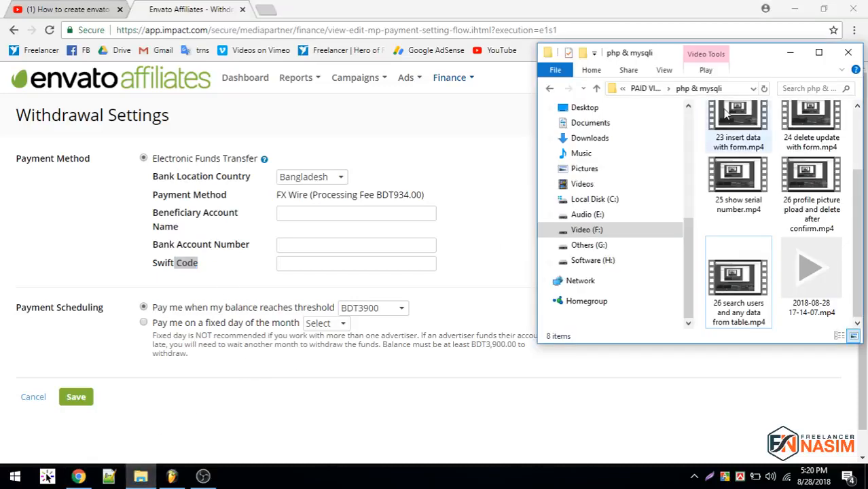
# Open and read Bid.txt and Informations.txt from the Desktop in Notepad.
pyautogui.click(584, 107)
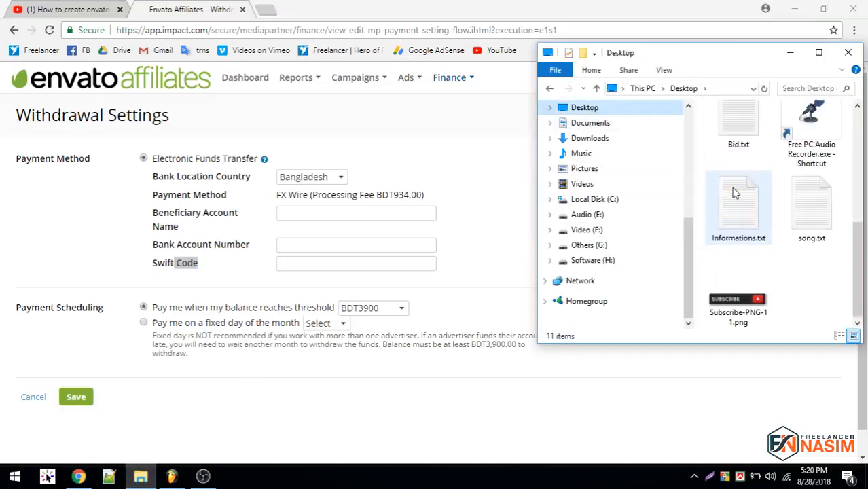
pyautogui.doubleClick(738, 123)
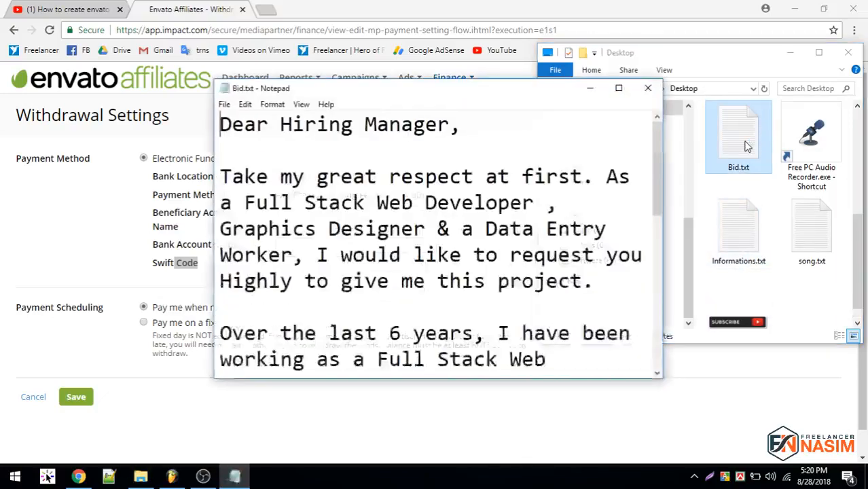
pyautogui.scroll(-3)
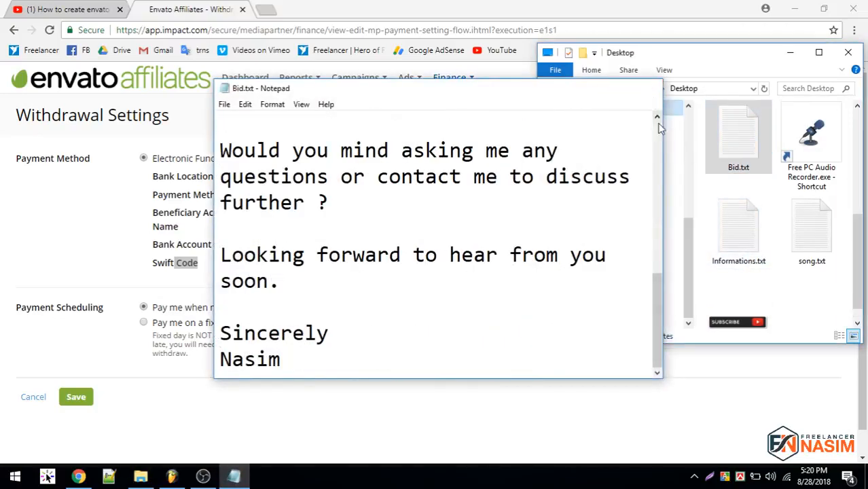
pyautogui.doubleClick(738, 228)
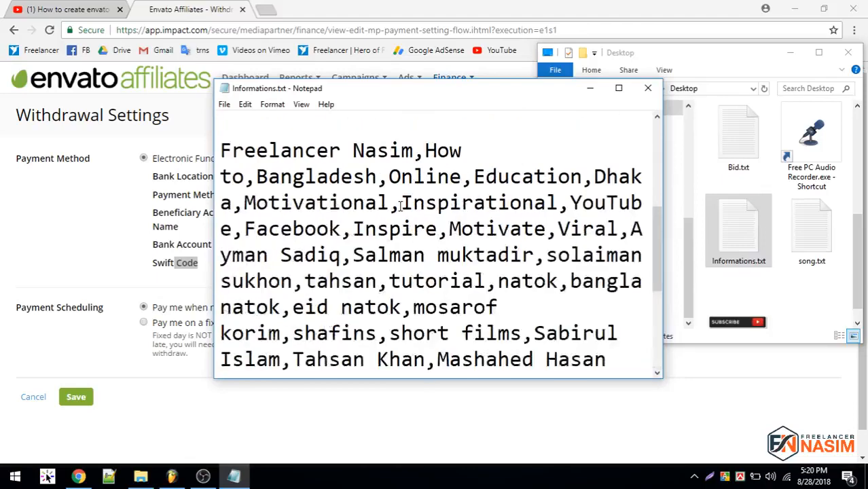
pyautogui.scroll(3)
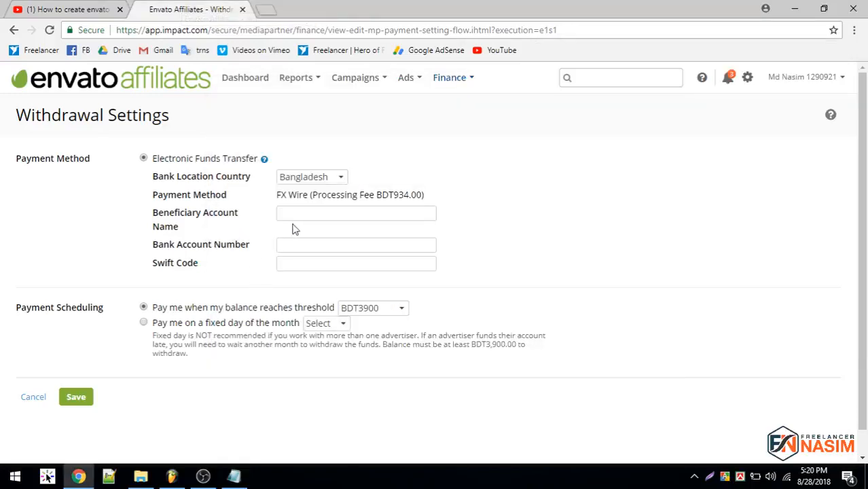
# Enter 'stanley' as beneficiary name and autofill the Bangladesh bank account details.
pyautogui.write('stanley')
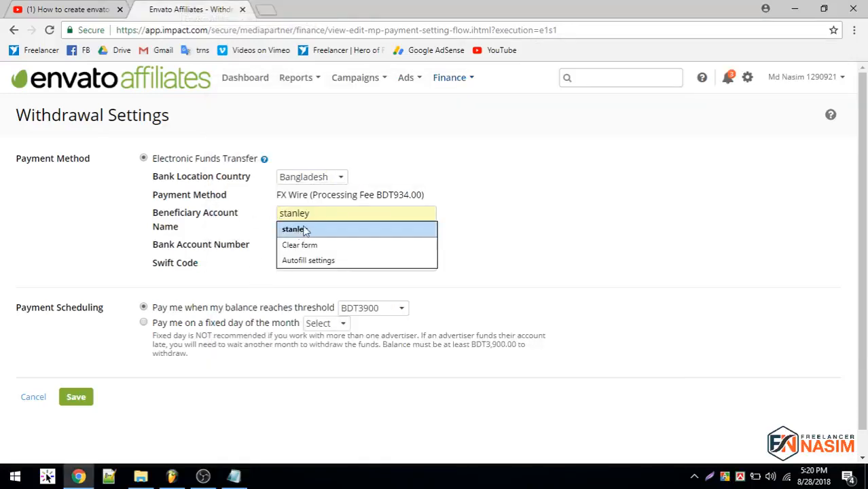
pyautogui.click(301, 244)
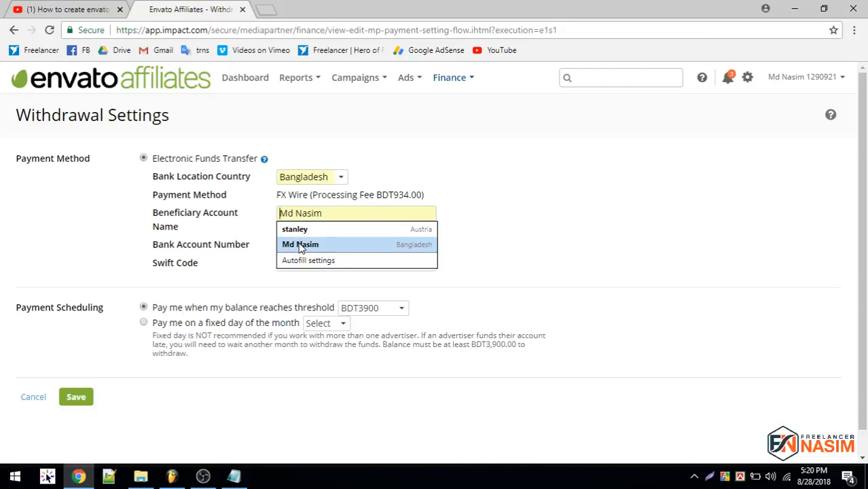
pyautogui.click(301, 244)
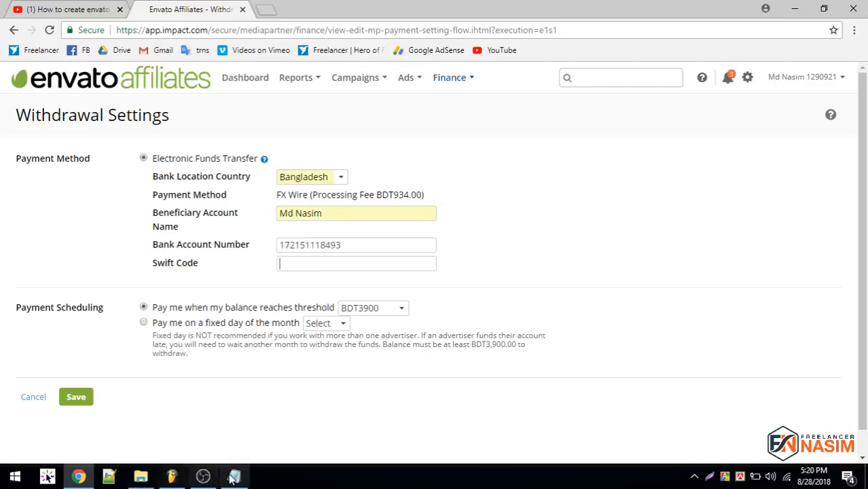
pyautogui.click(233, 475)
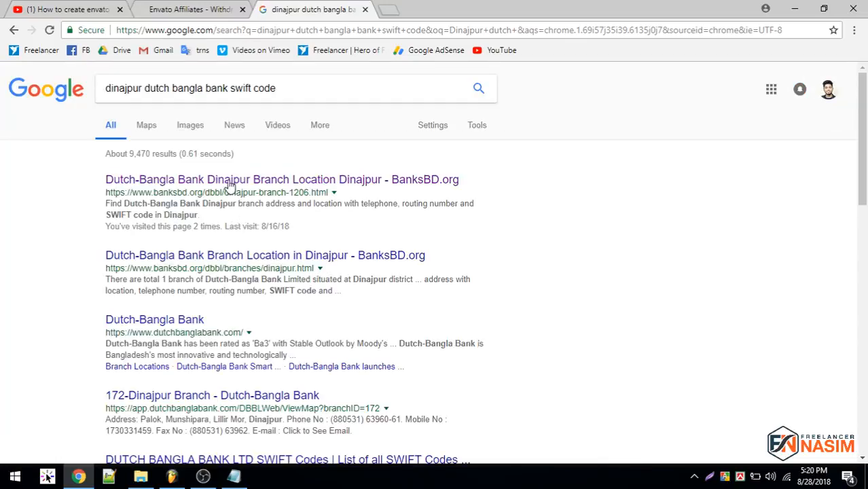
# Open the BanksBD.org Dutch-Bangla Bank Dinajpur branch result and scroll through it.
pyautogui.click(227, 179)
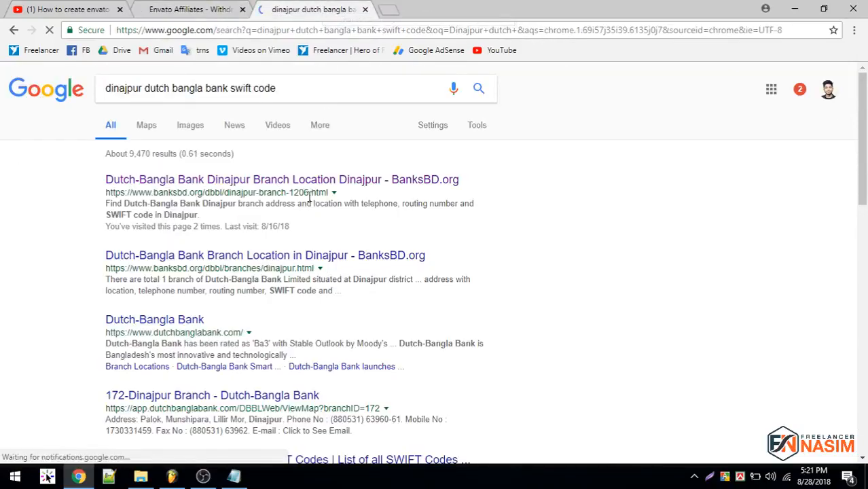
pyautogui.scroll(-3)
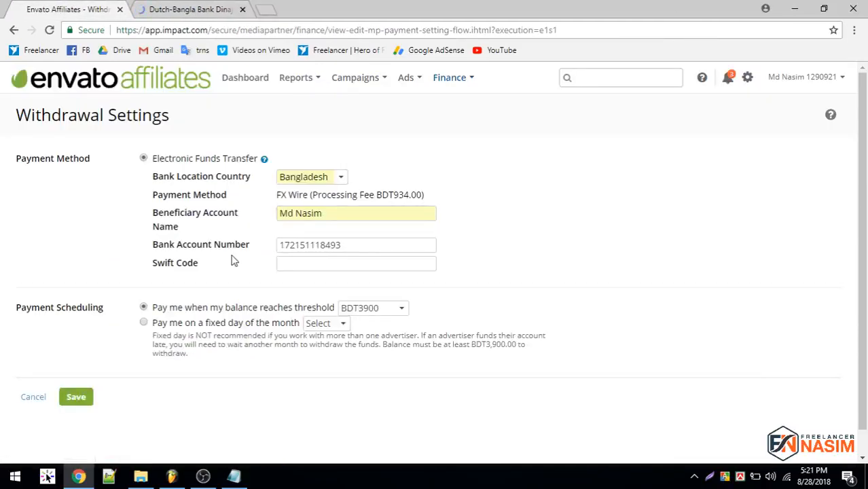
# Paste SWIFT code DBBLBDDH from the BanksBD branch page into the Swift Code field.
pyautogui.click(356, 263)
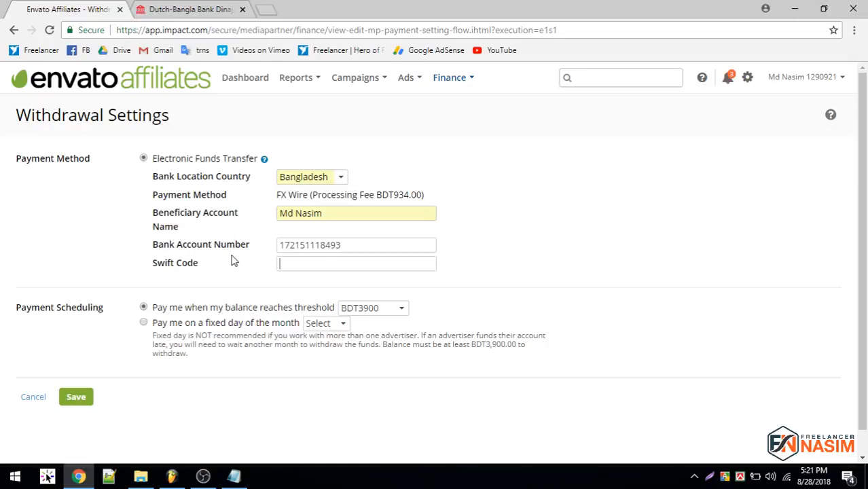
pyautogui.click(190, 9)
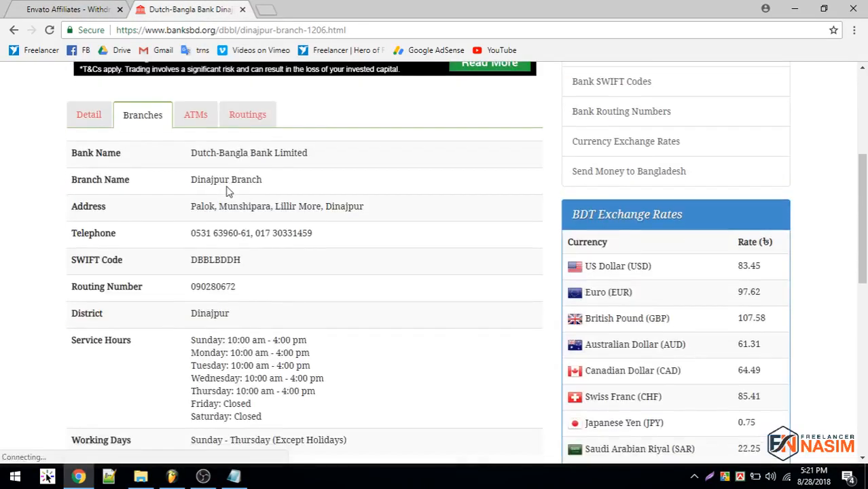
pyautogui.scroll(-3)
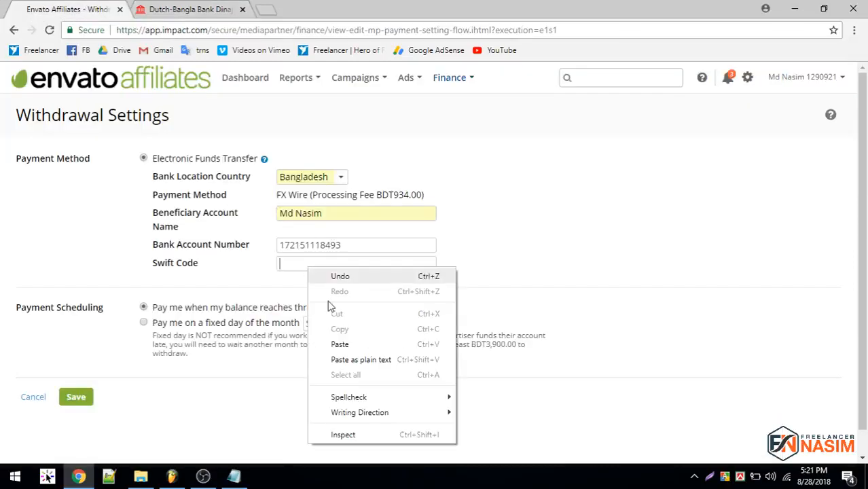
pyautogui.click(339, 343)
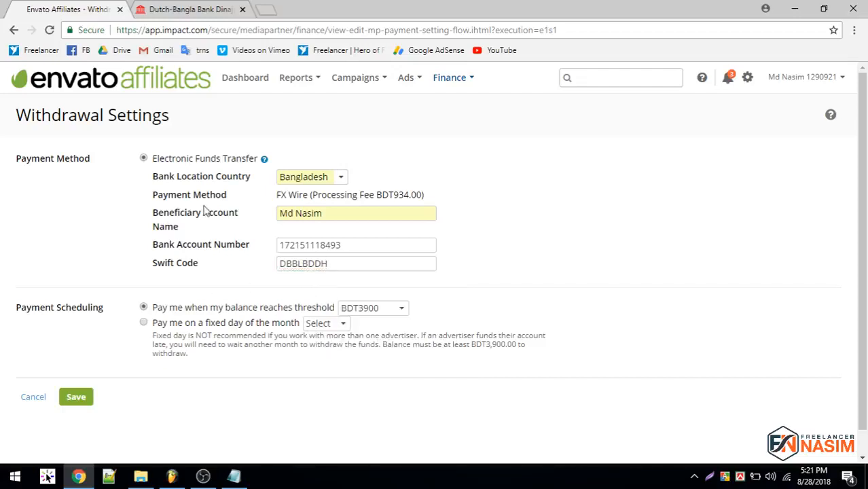
pyautogui.scroll(-3)
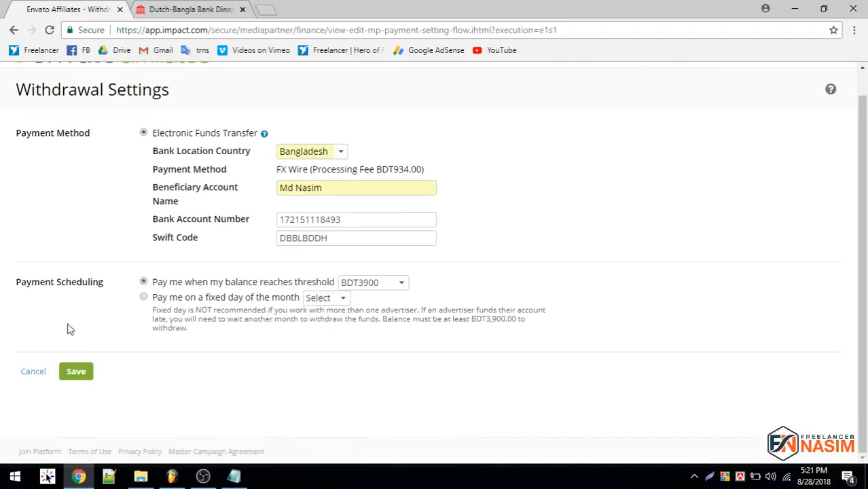
# Save the Withdrawal Settings form so the bank details are stored.
pyautogui.click(75, 371)
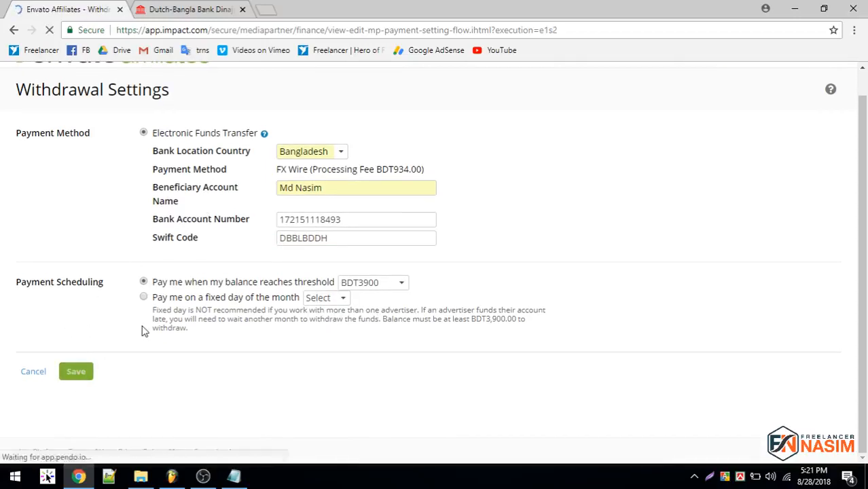
pyautogui.click(76, 370)
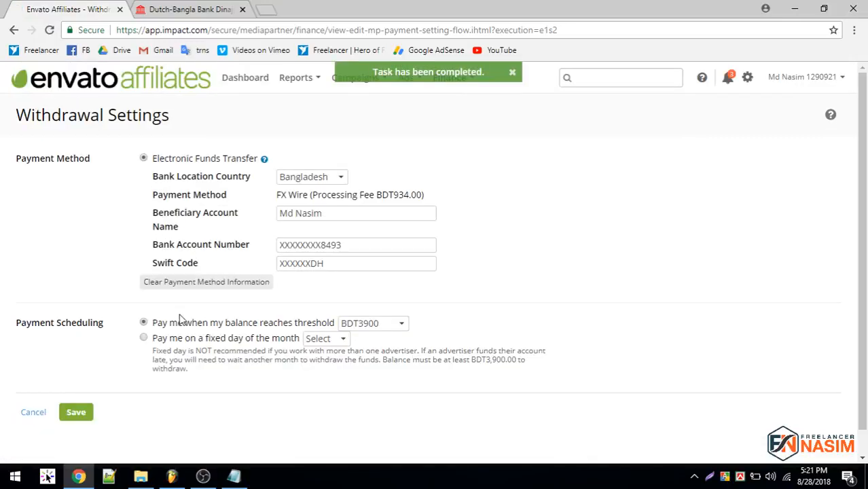
pyautogui.moveTo(694, 132)
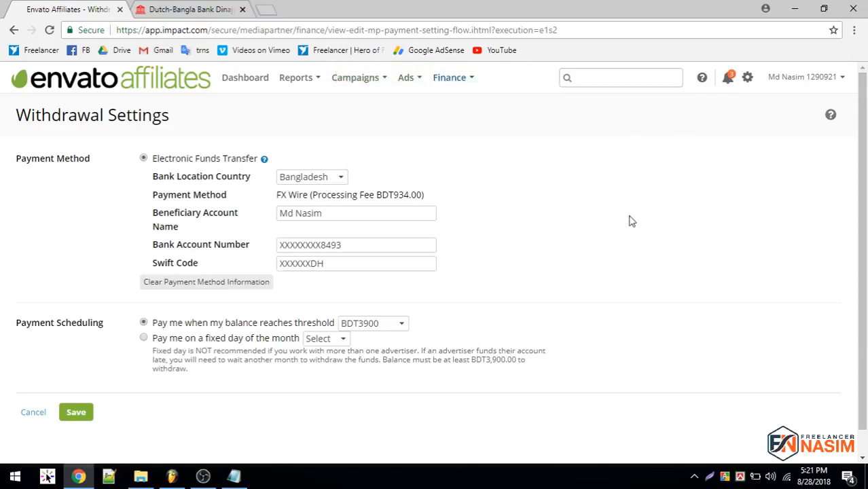
pyautogui.moveTo(244, 78)
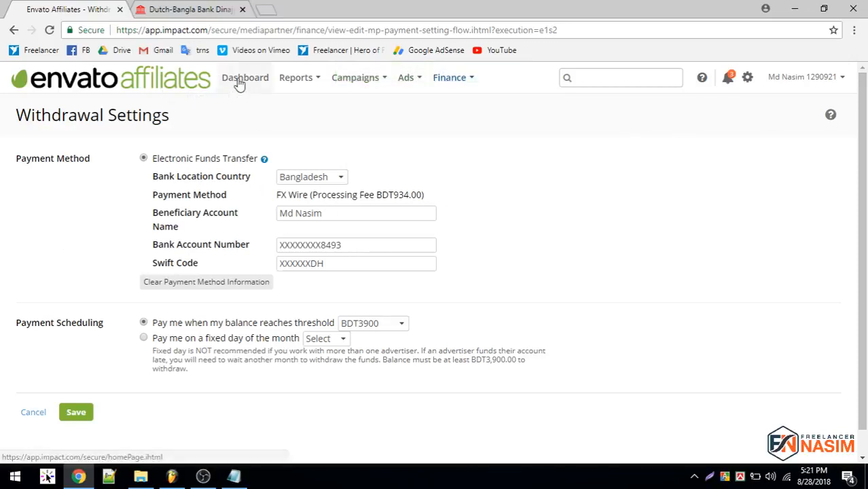
# Return to the Dashboard and toggle Create a Link's advanced settings open and closed.
pyautogui.click(244, 78)
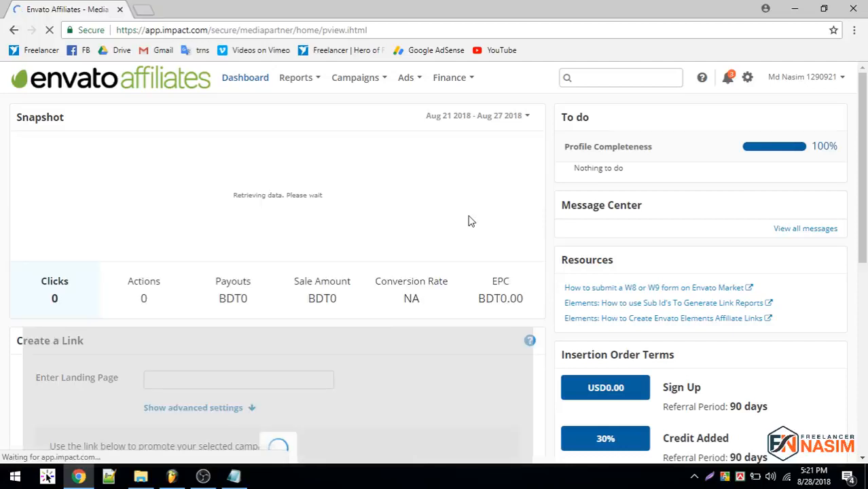
pyautogui.scroll(-3)
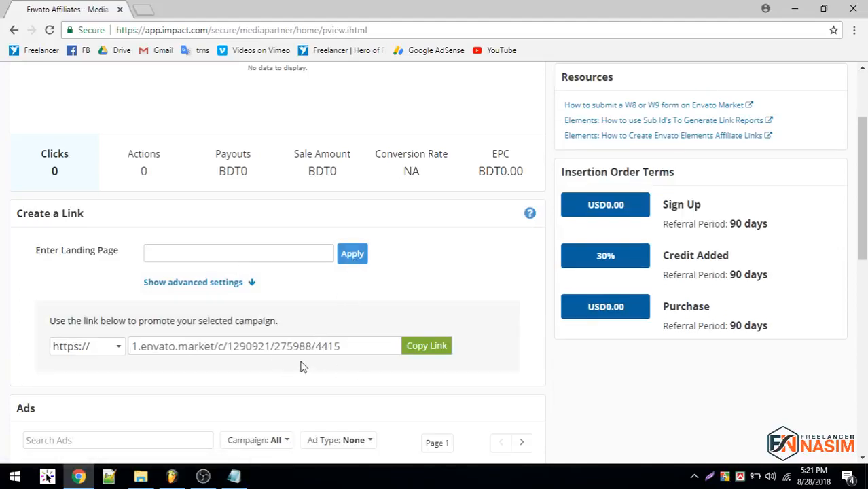
pyautogui.moveTo(226, 296)
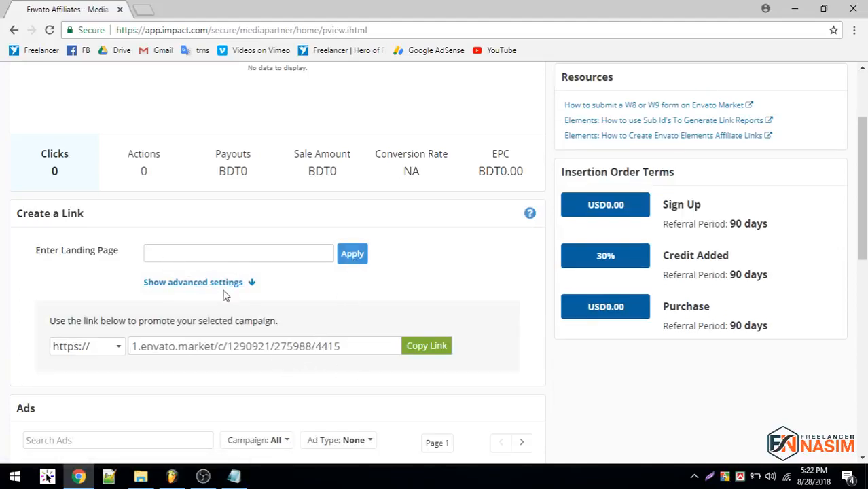
pyautogui.click(193, 282)
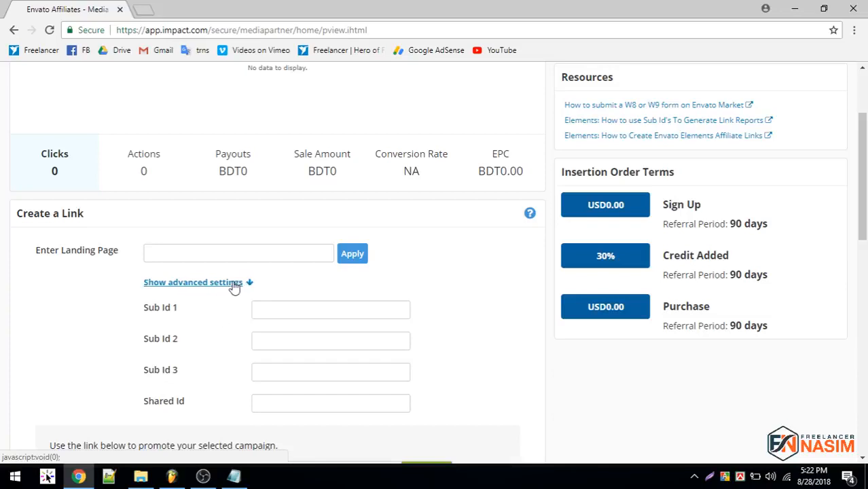
pyautogui.click(193, 282)
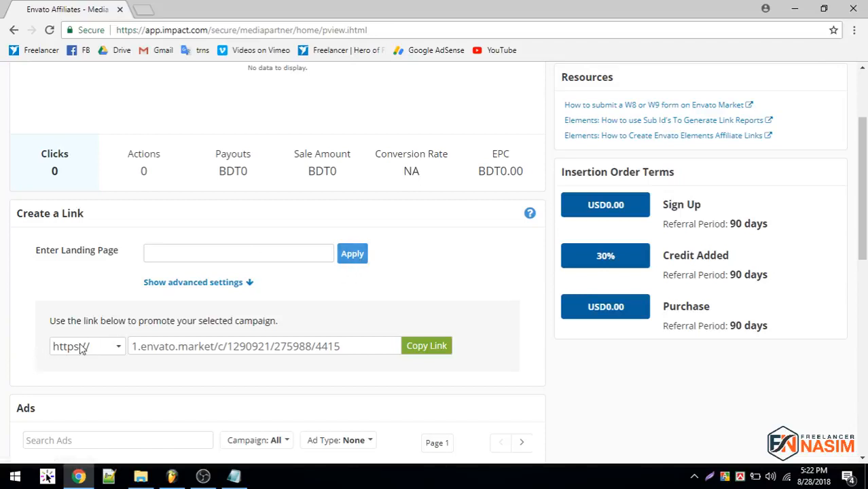
pyautogui.moveTo(286, 334)
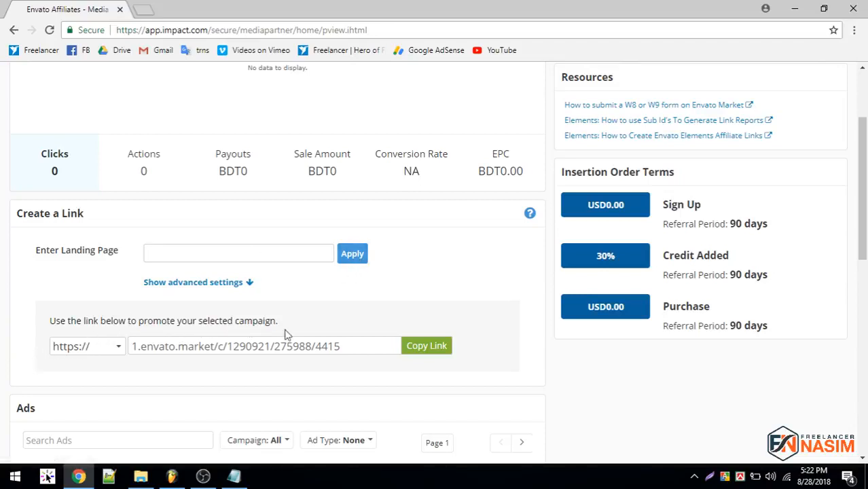
pyautogui.scroll(3)
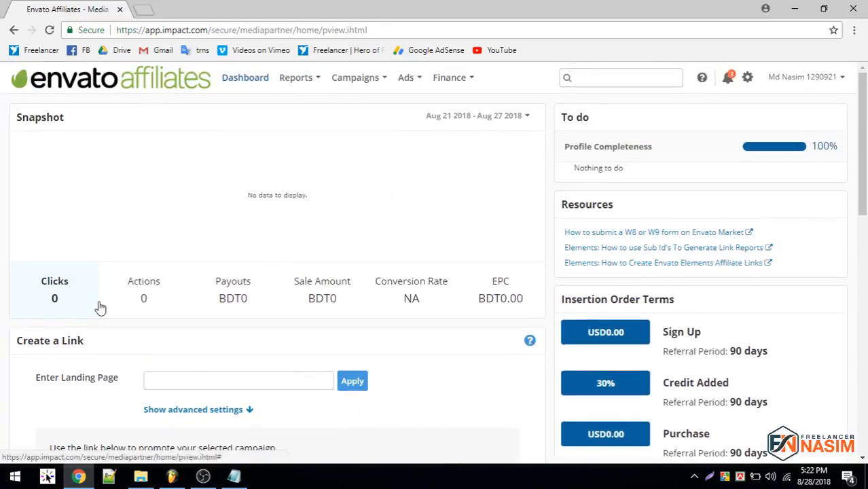
# Open the Overview report for Aug 14–27 2018, then reopen the Reports menu.
pyautogui.click(295, 77)
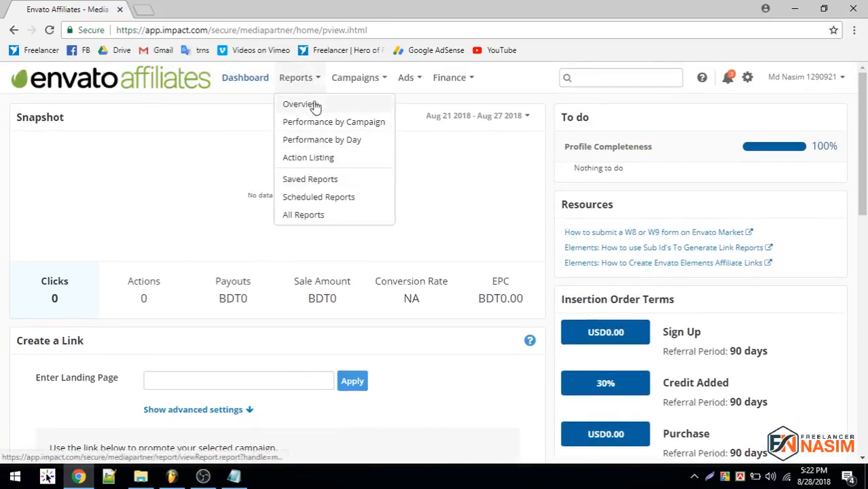
pyautogui.click(298, 104)
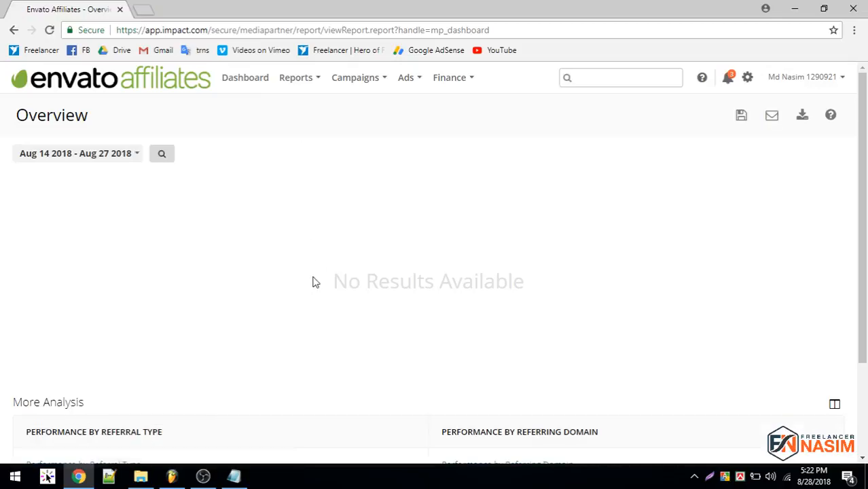
pyautogui.moveTo(296, 82)
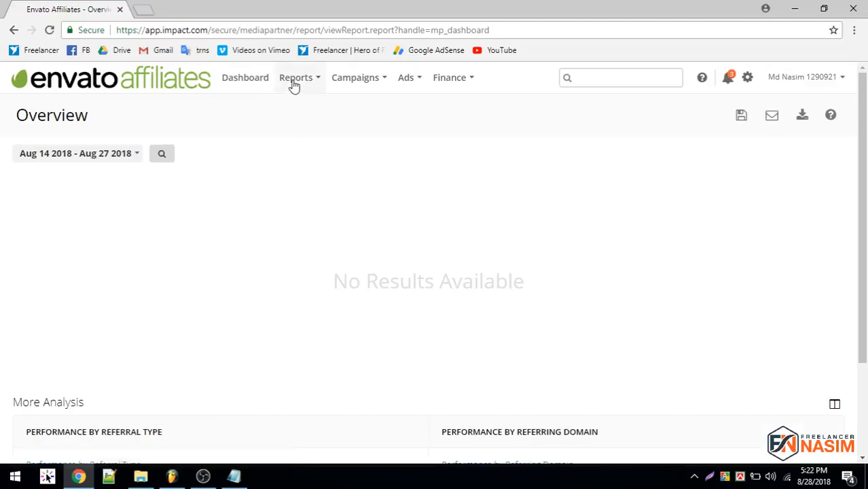
pyautogui.click(295, 77)
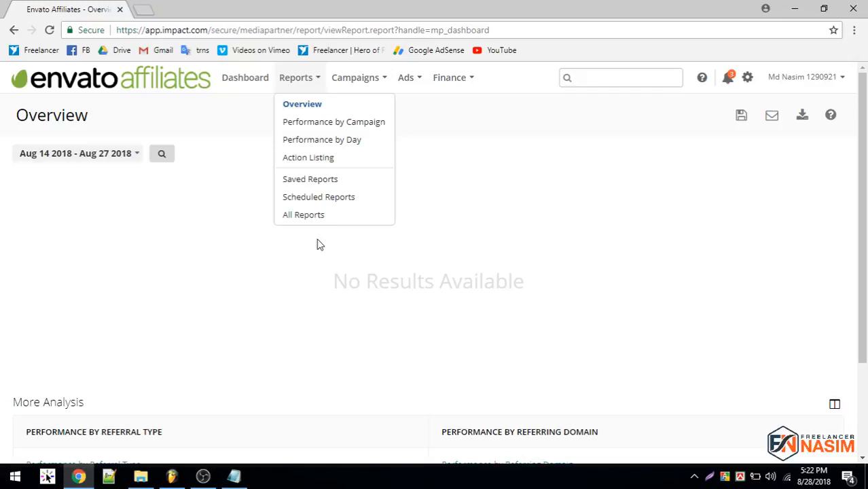
pyautogui.moveTo(334, 139)
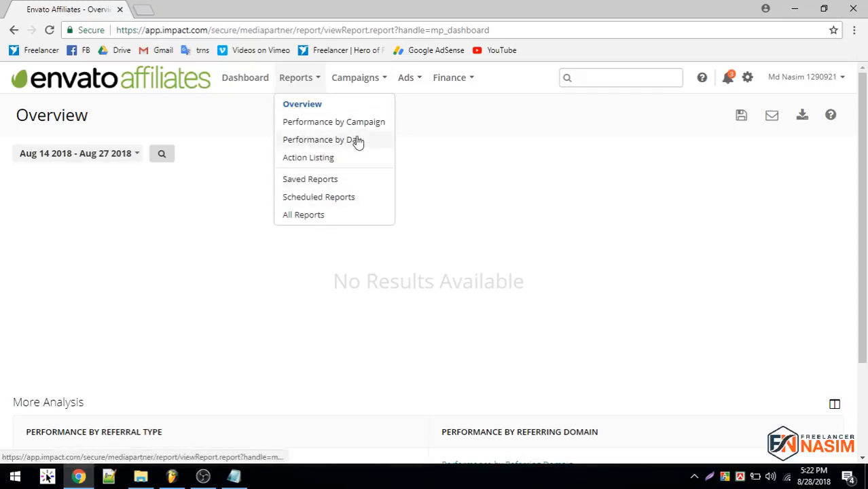
pyautogui.moveTo(307, 184)
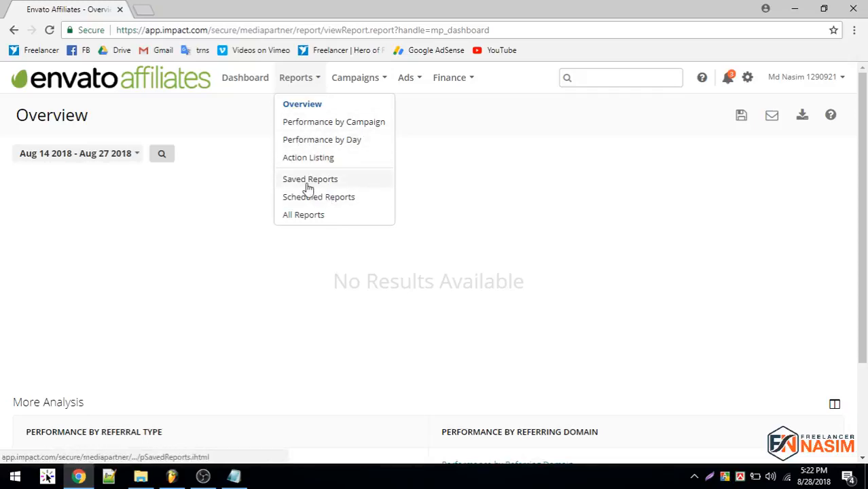
pyautogui.moveTo(303, 215)
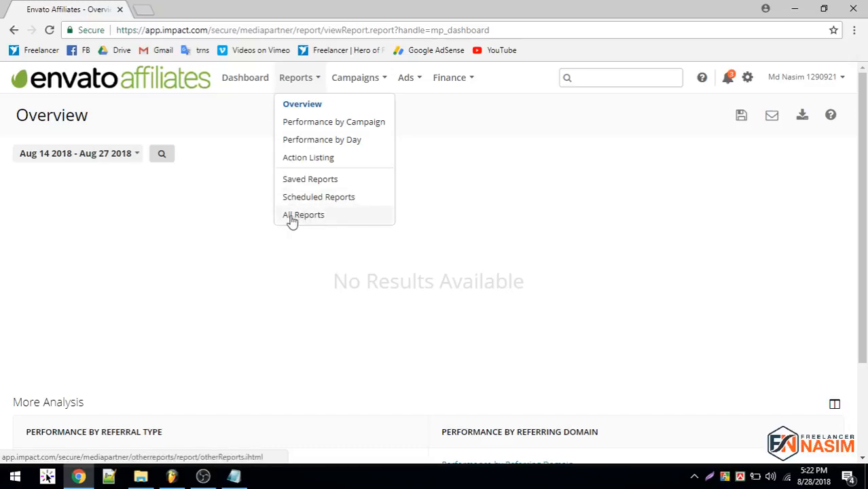
pyautogui.moveTo(306, 209)
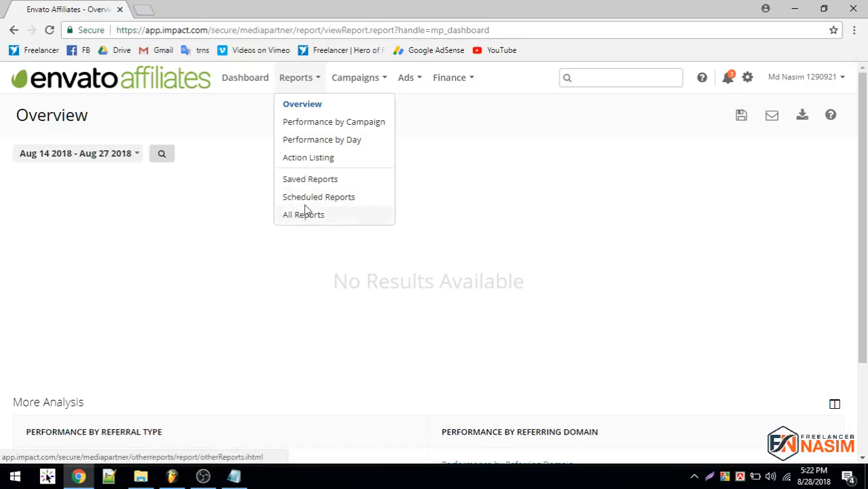
# Browse the Campaigns, Finance and Ads menus, then go back to the Dashboard.
pyautogui.click(355, 76)
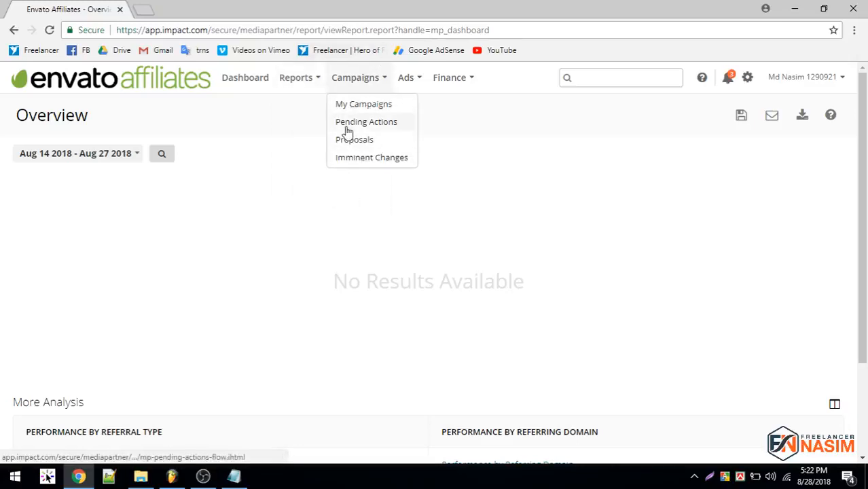
pyautogui.moveTo(371, 157)
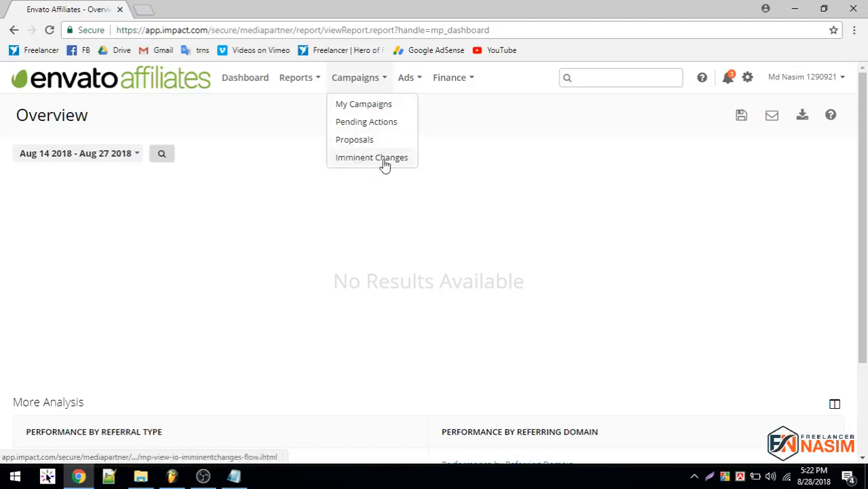
pyautogui.moveTo(354, 139)
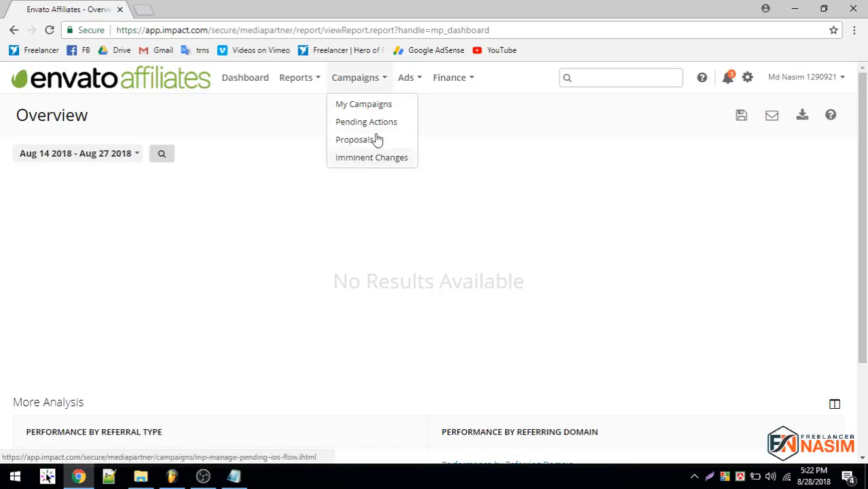
pyautogui.click(406, 76)
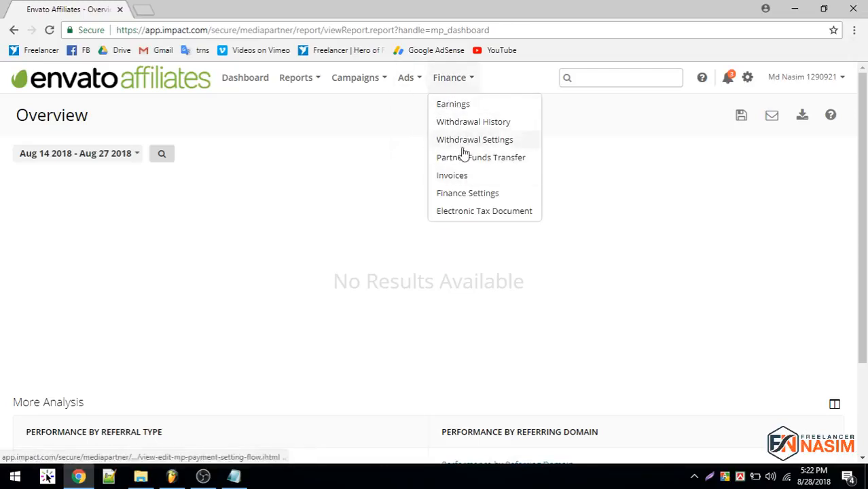
pyautogui.moveTo(479, 146)
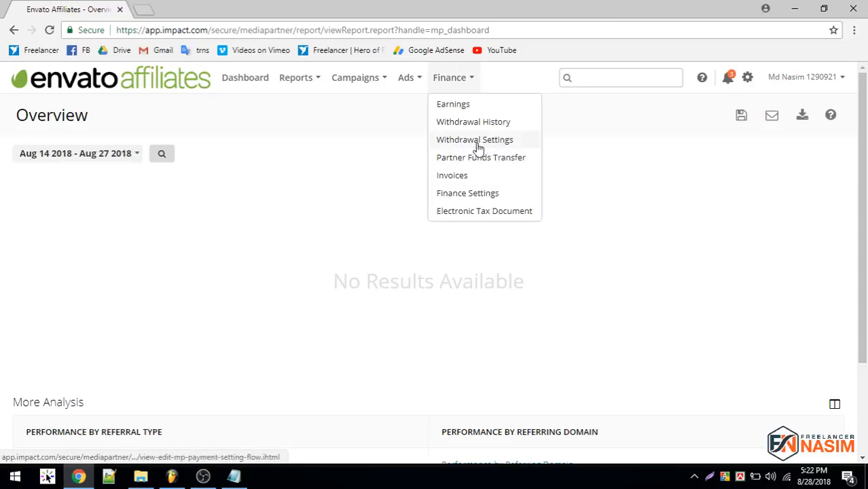
pyautogui.moveTo(523, 156)
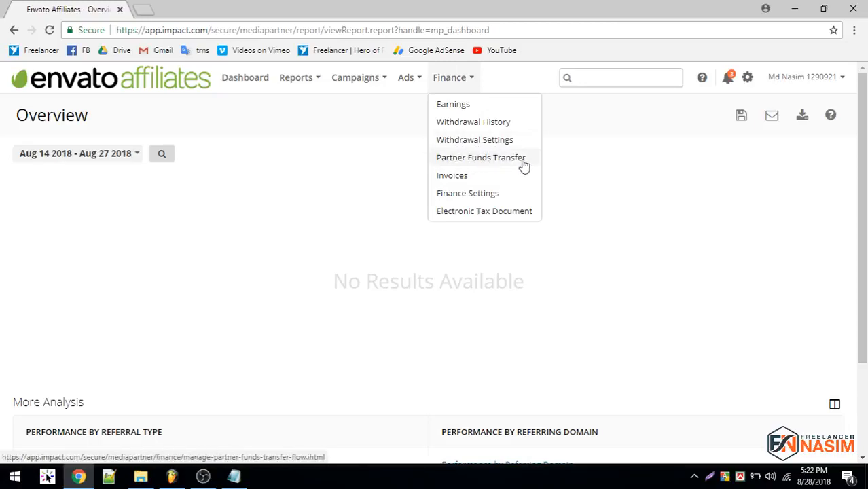
pyautogui.moveTo(491, 169)
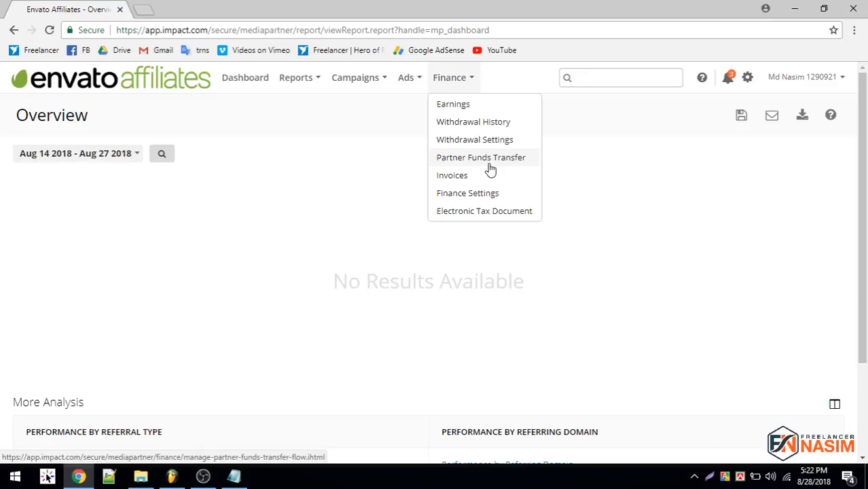
pyautogui.moveTo(400, 74)
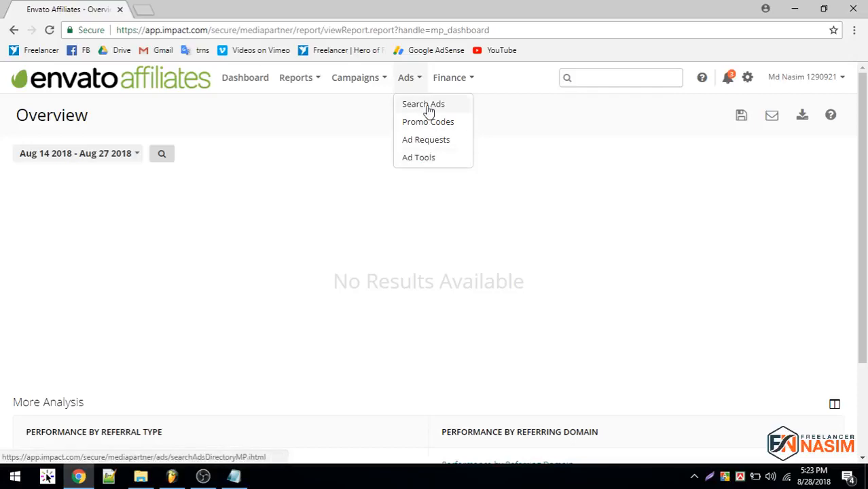
pyautogui.click(245, 76)
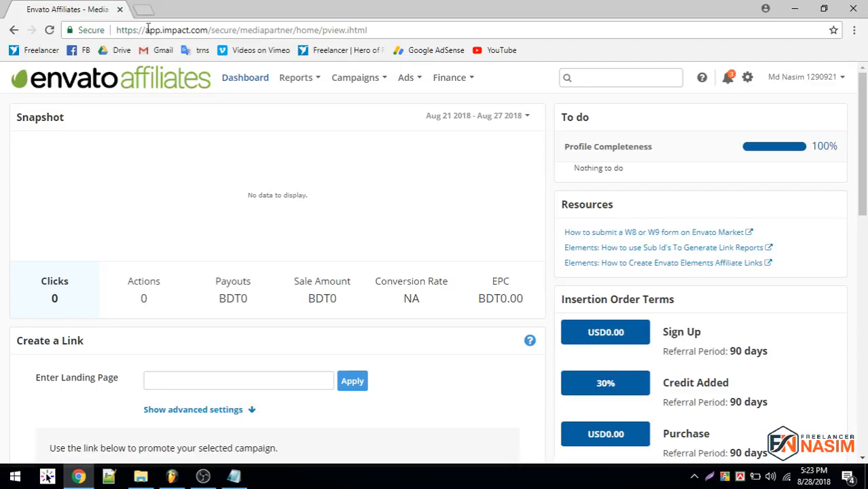
pyautogui.moveTo(150, 8)
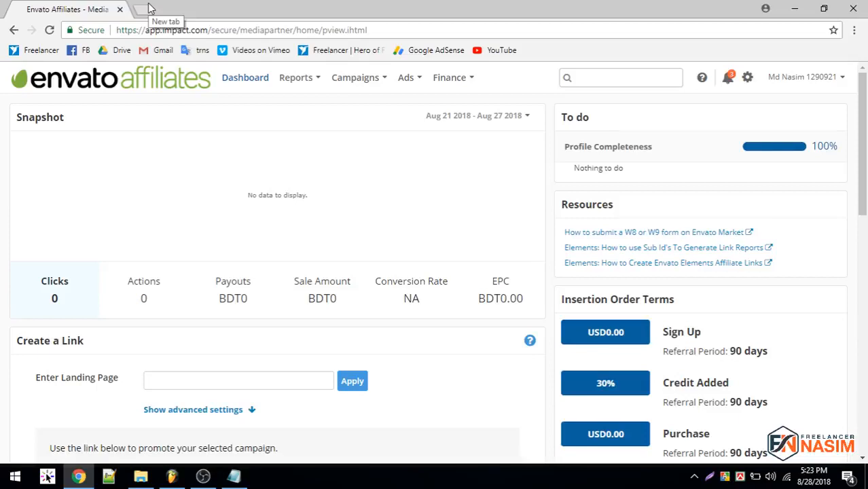
# In a new tab, search 'avada t' and open the Avada ThemeForest item page.
pyautogui.click(149, 9)
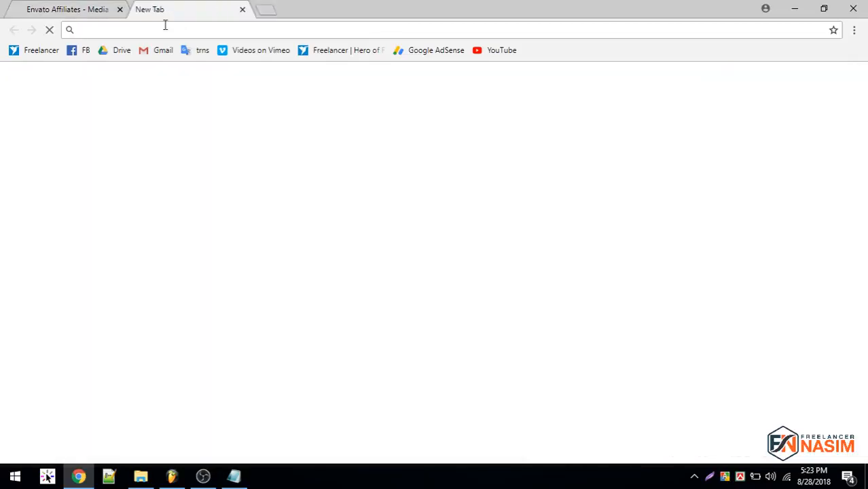
pyautogui.write('avada t')
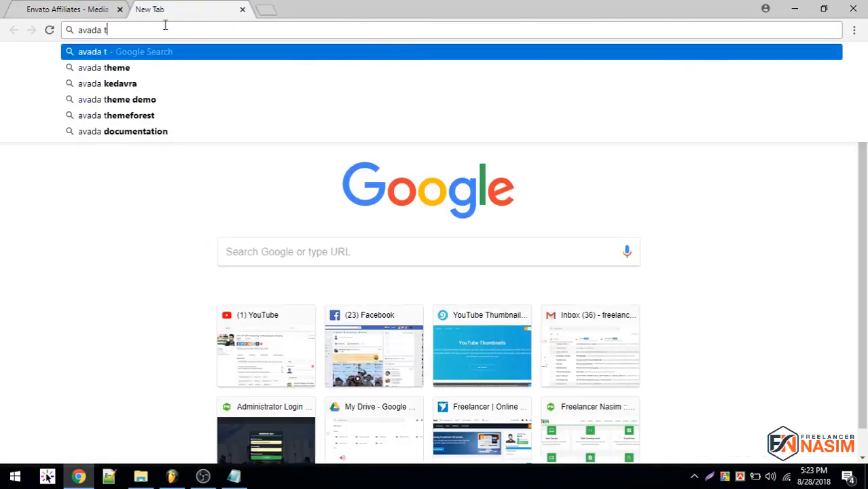
pyautogui.click(122, 115)
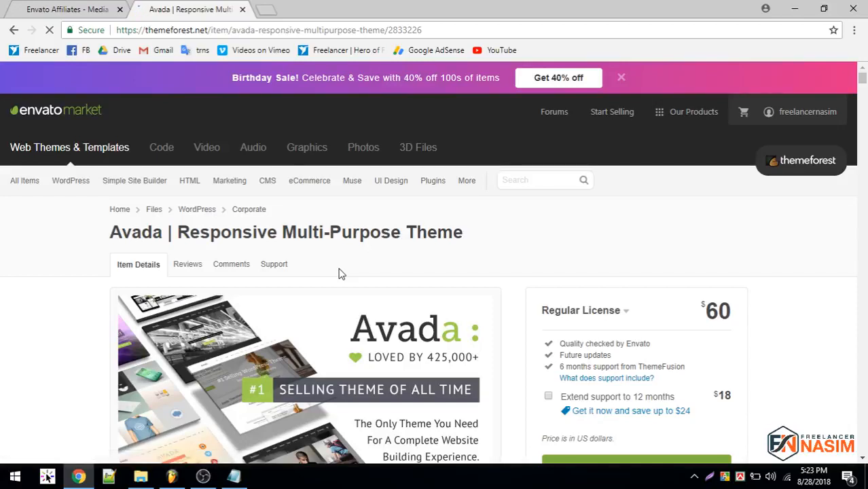
# Apply the Avada theme URL as landing page and copy the generated affiliate link.
pyautogui.rightClick(269, 30)
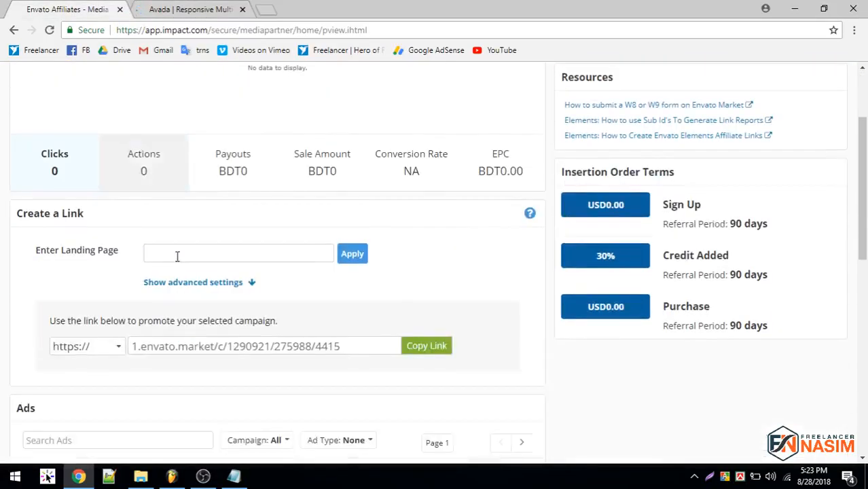
pyautogui.write('la-responsive-multipurpose-theme/2833226')
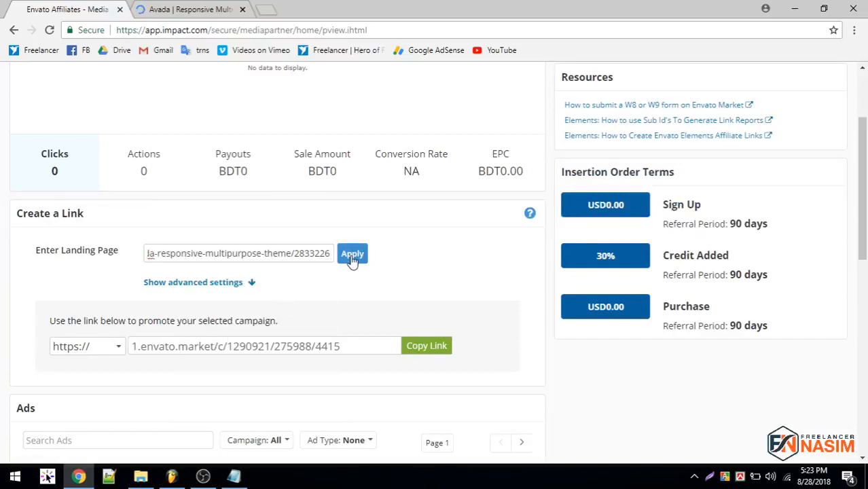
pyautogui.click(352, 253)
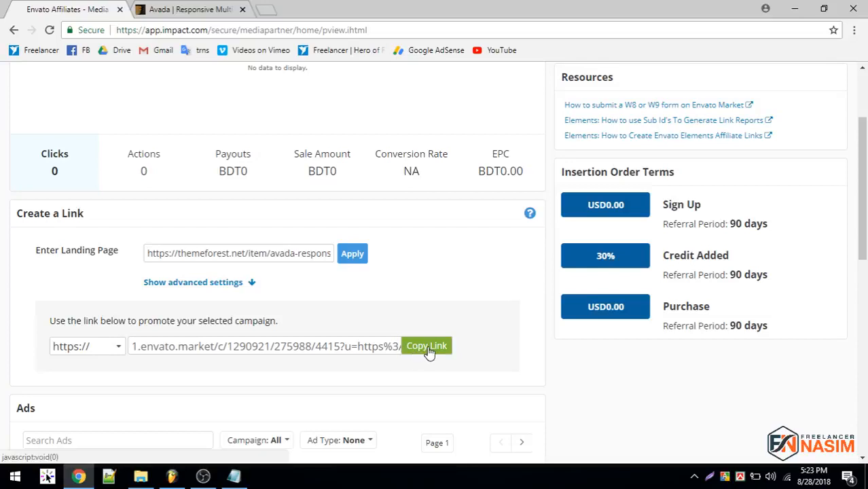
pyautogui.click(426, 346)
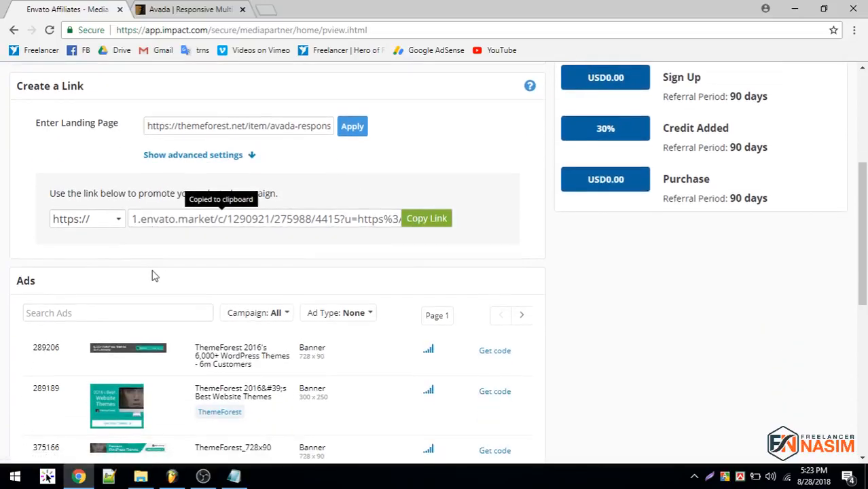
pyautogui.scroll(-3)
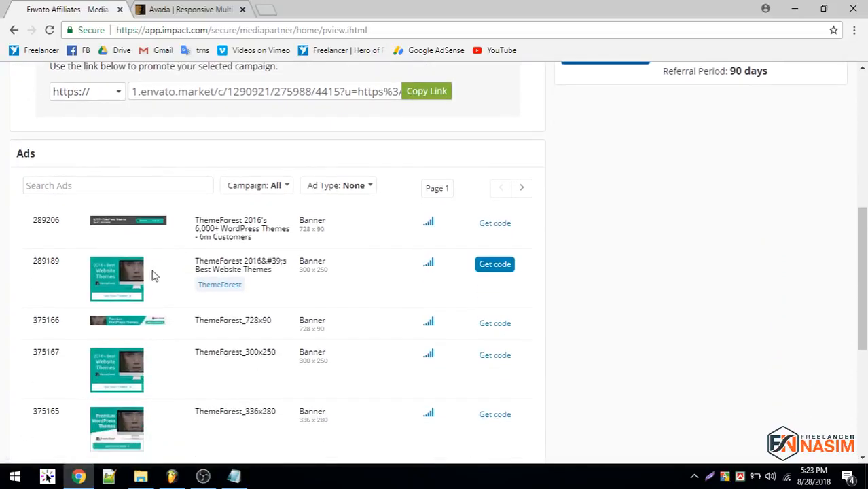
pyautogui.click(117, 184)
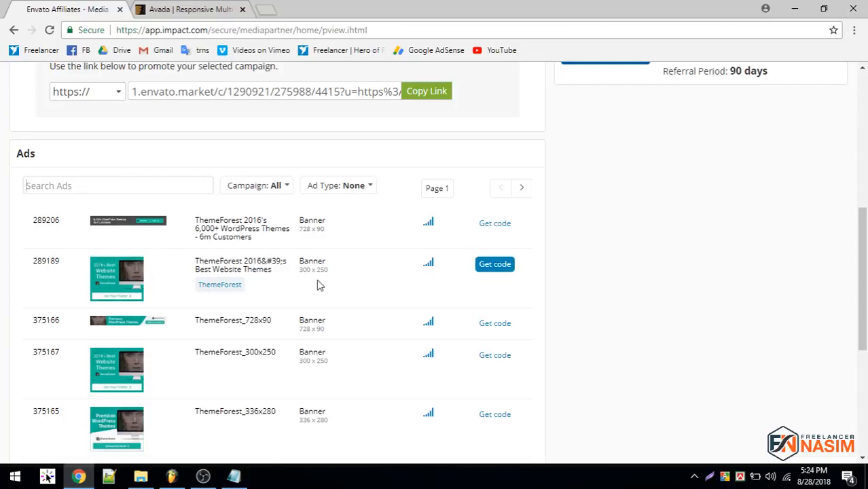
pyautogui.scroll(3)
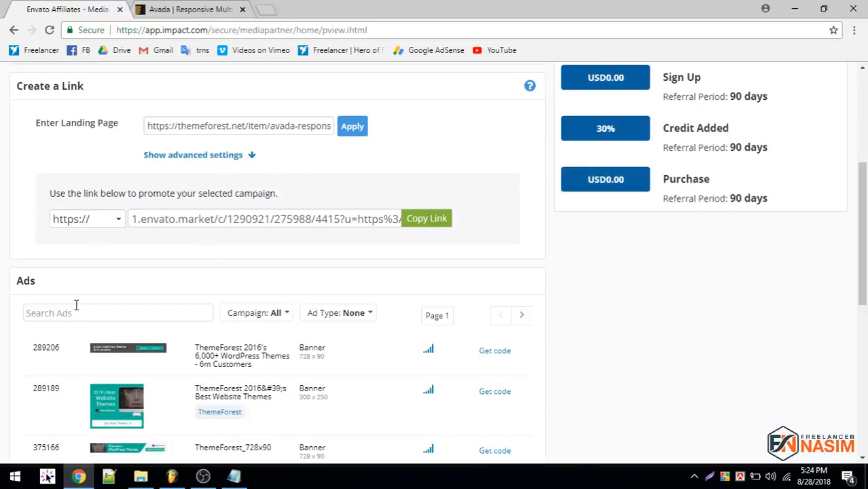
pyautogui.write('A')
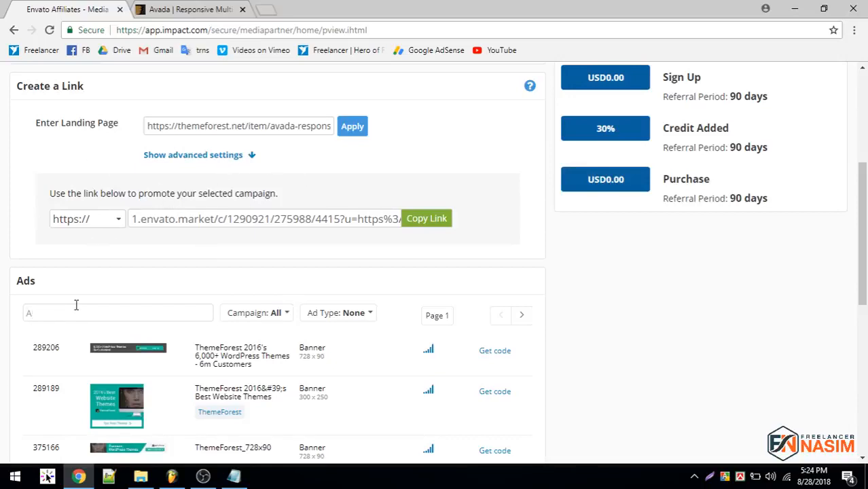
pyautogui.write('vada')
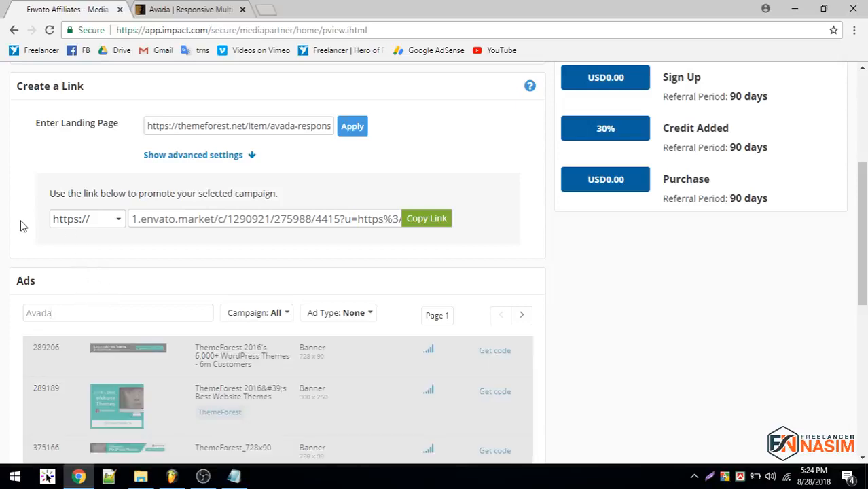
pyautogui.scroll(-3)
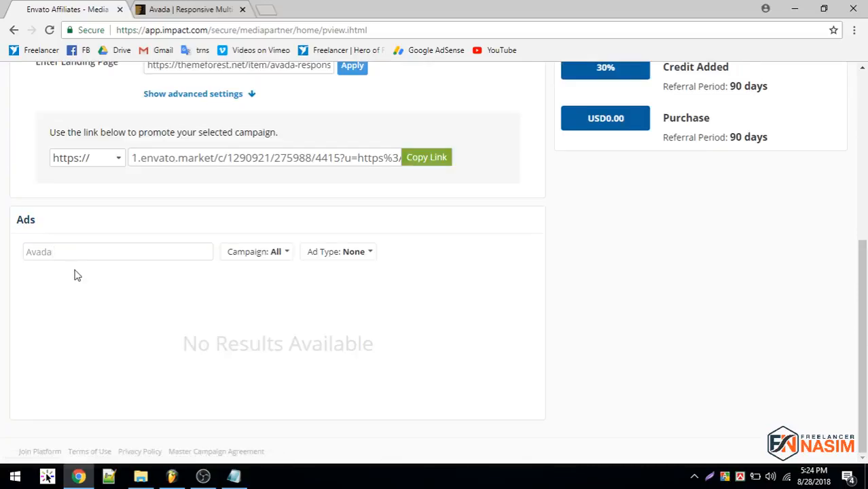
pyautogui.moveTo(73, 245)
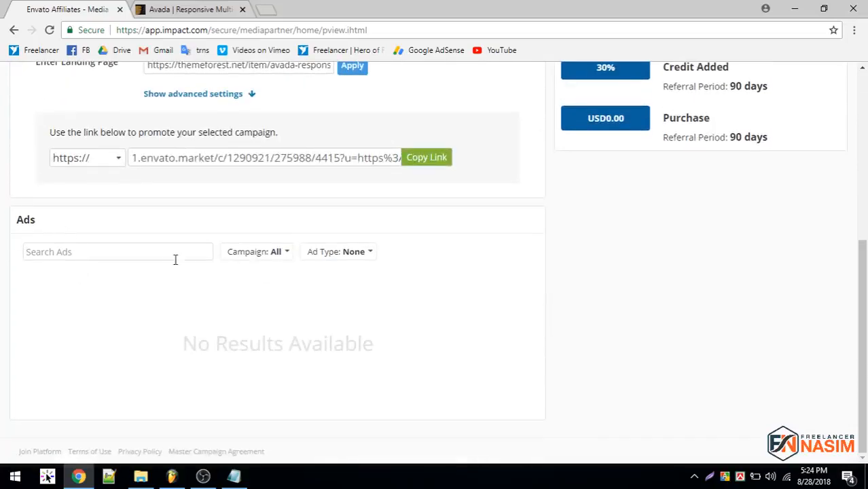
pyautogui.click(118, 251)
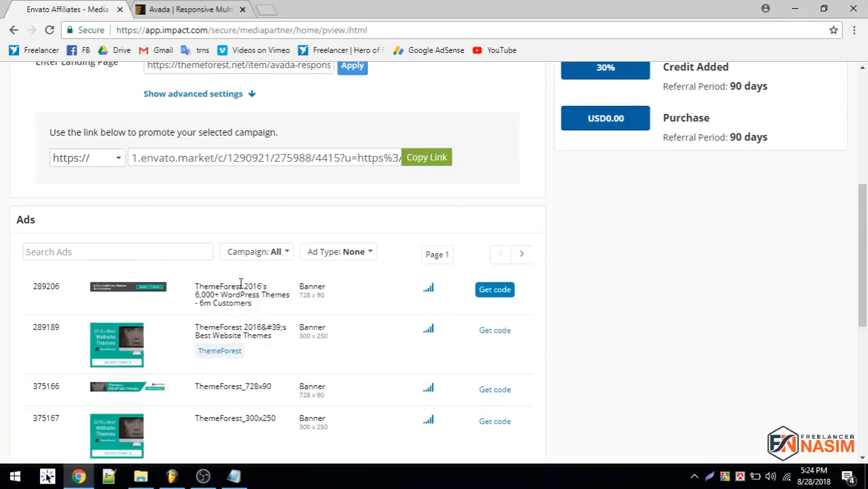
pyautogui.scroll(-3)
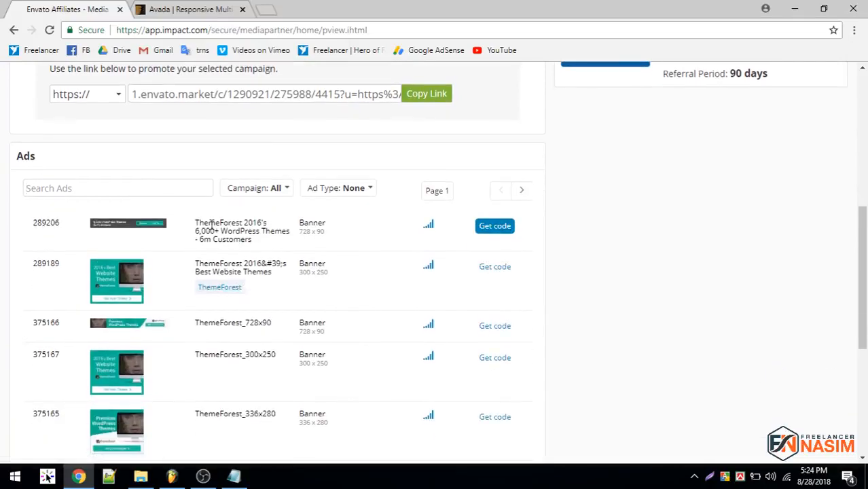
pyautogui.scroll(3)
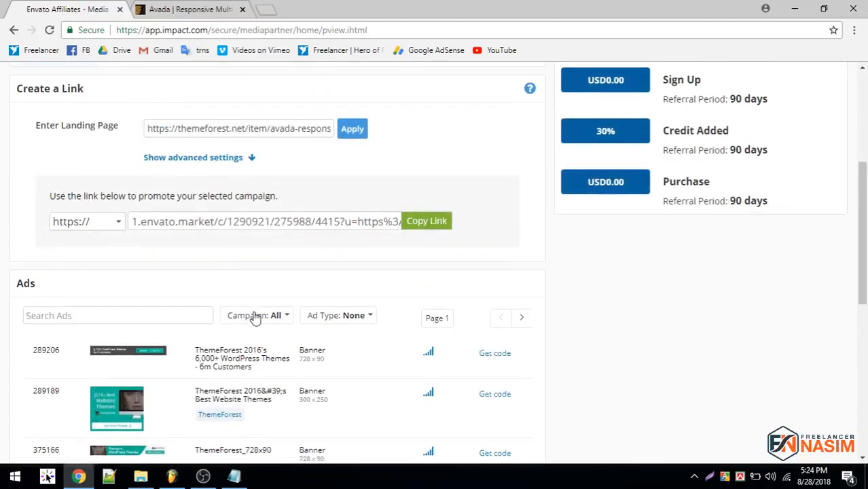
pyautogui.scroll(-3)
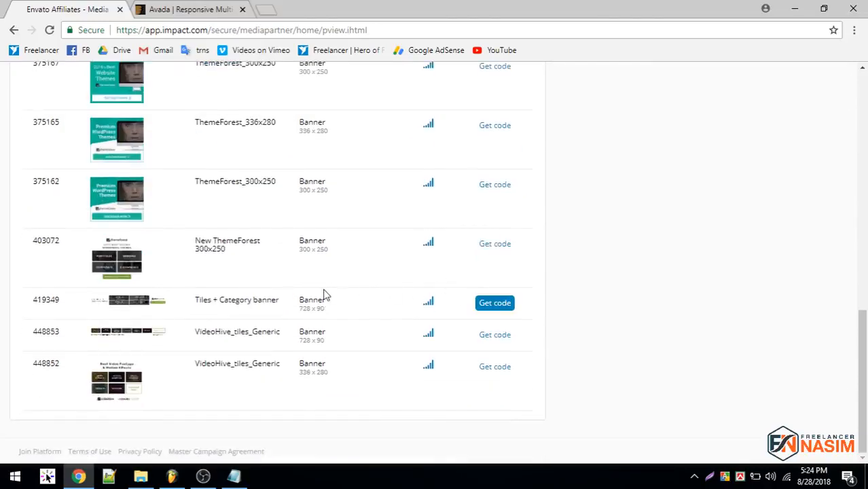
pyautogui.moveTo(461, 394)
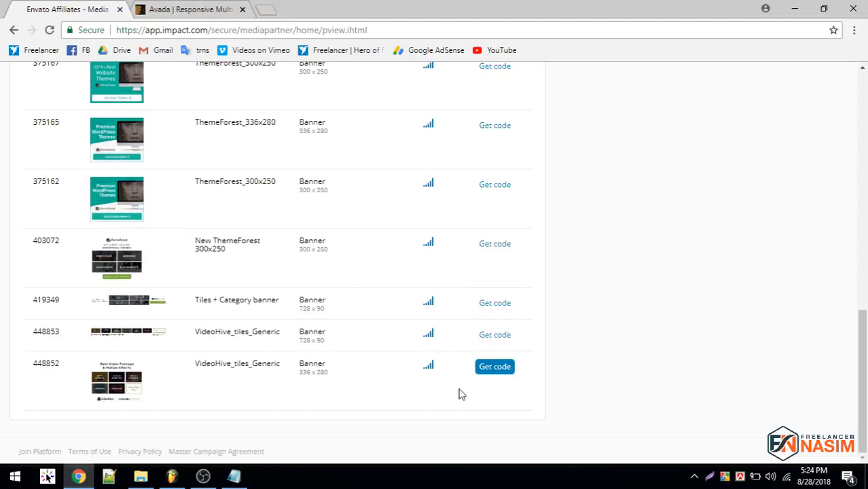
pyautogui.scroll(3)
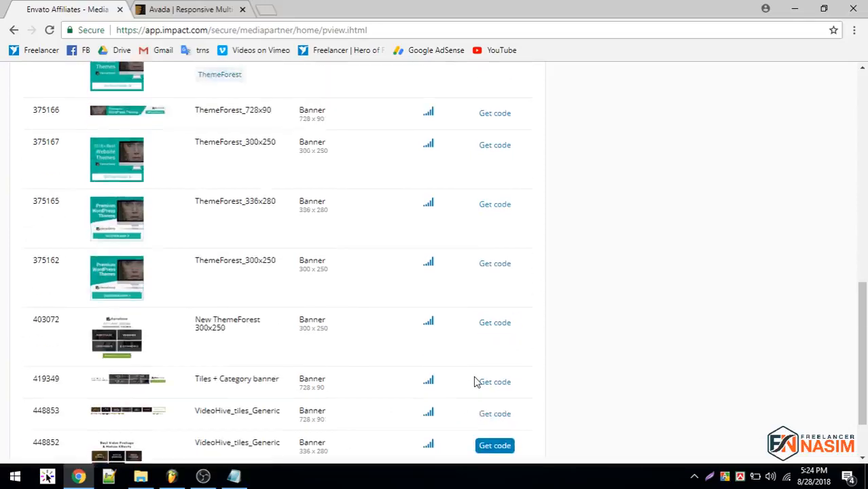
pyautogui.scroll(3)
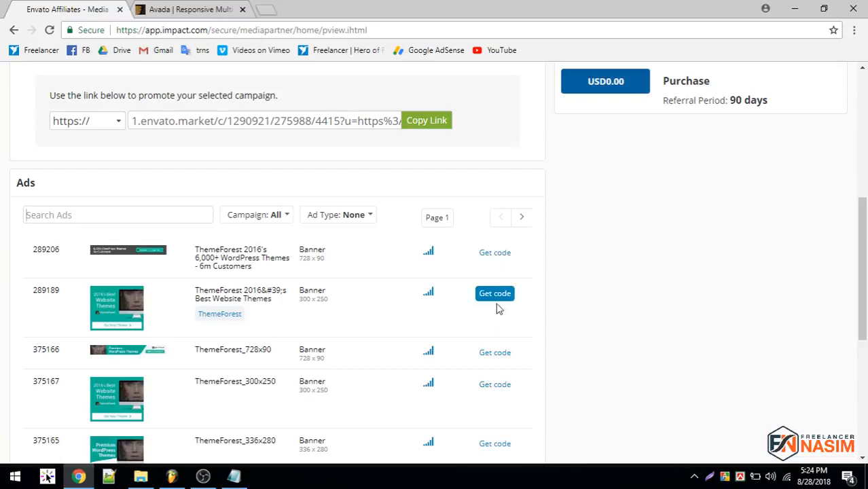
# Get HTML code for the 300x250 ThemeForest banner, then return to the Avada tab.
pyautogui.click(494, 293)
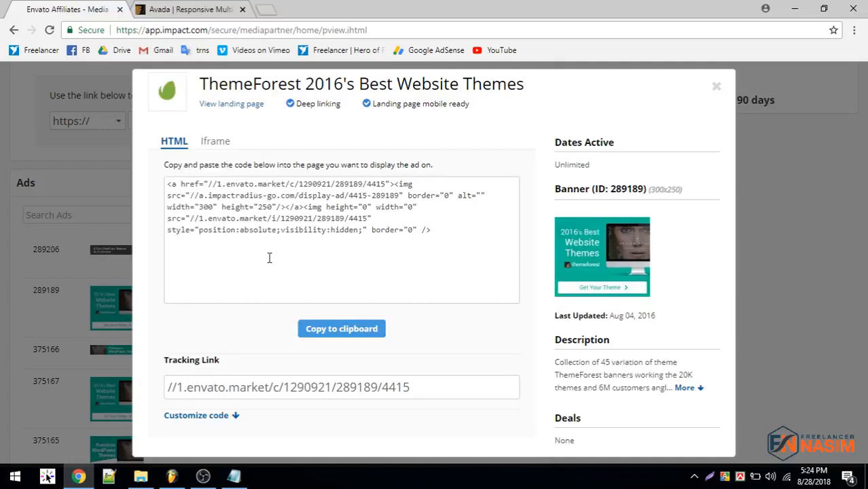
pyautogui.moveTo(277, 354)
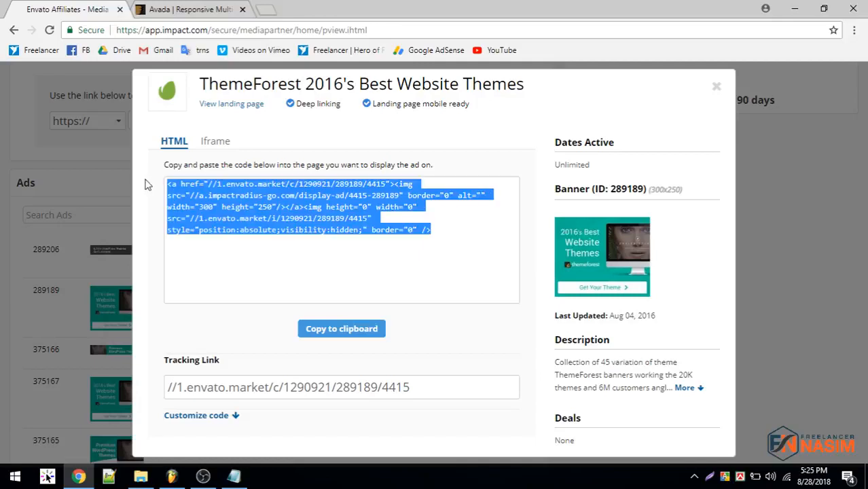
pyautogui.moveTo(251, 228)
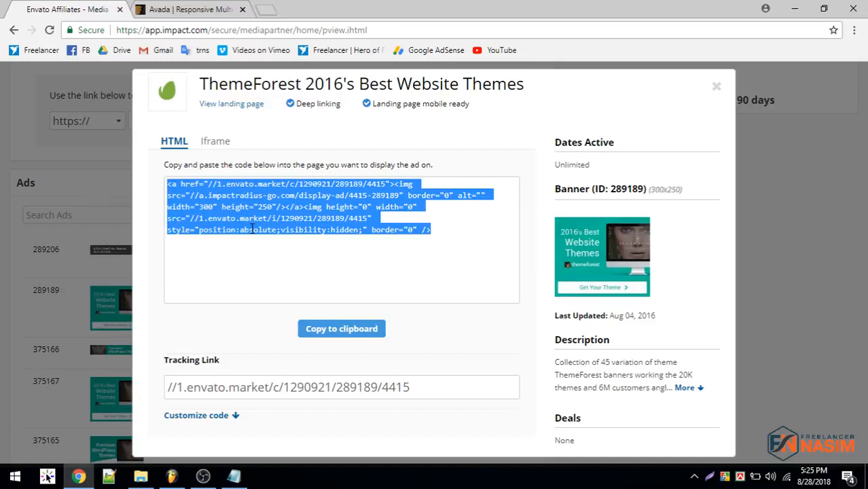
pyautogui.moveTo(586, 283)
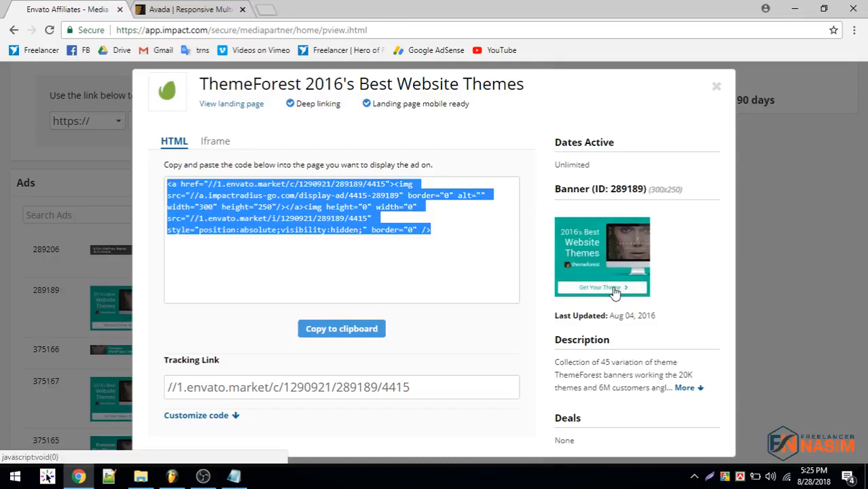
pyautogui.moveTo(603, 282)
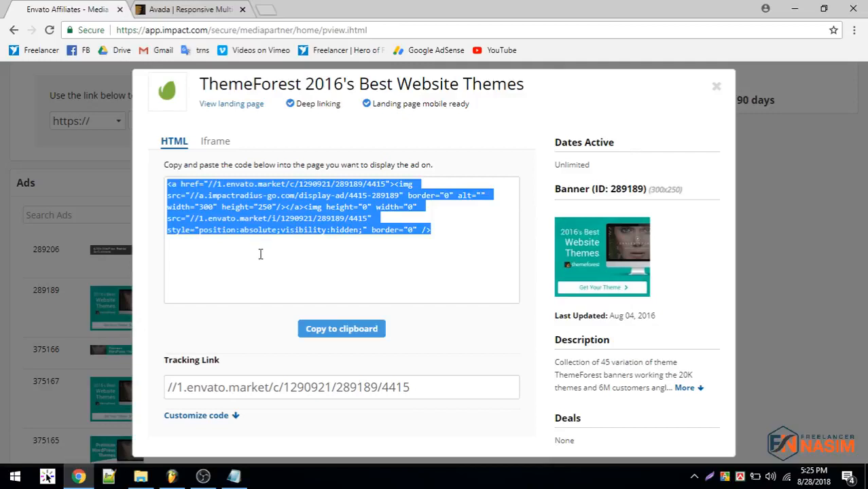
pyautogui.moveTo(30, 192)
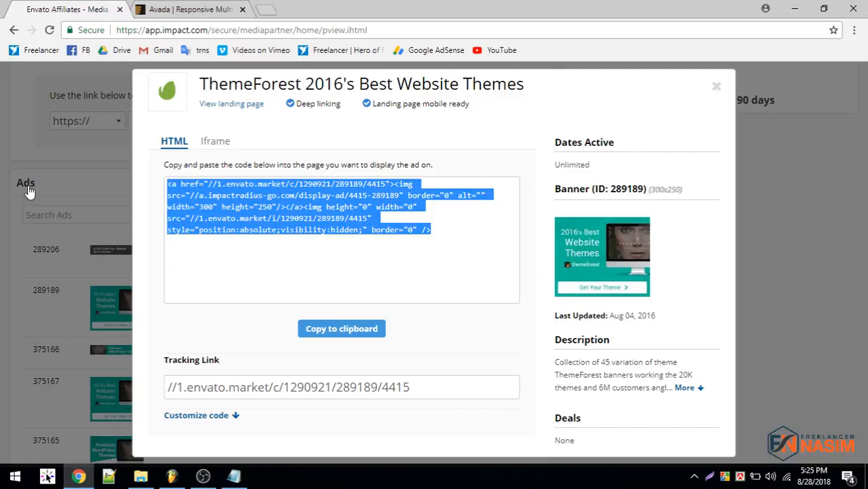
pyautogui.click(716, 86)
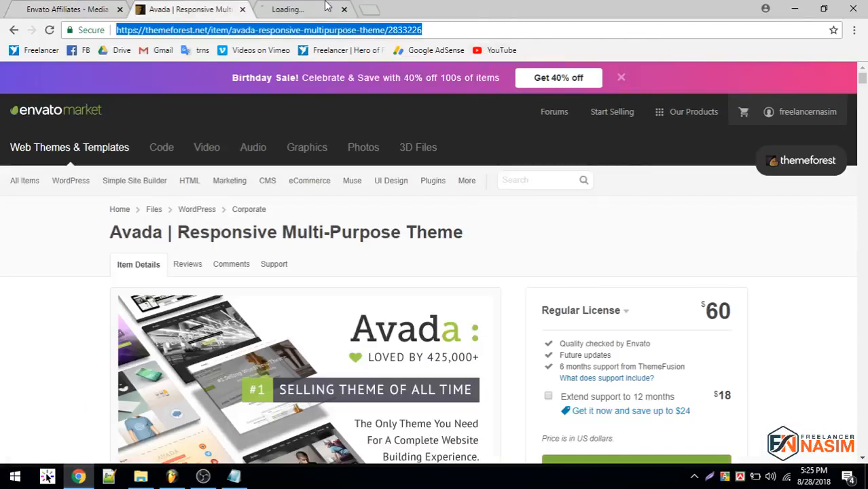
# Load youtube.com from the bookmark in the new tab.
pyautogui.click(285, 8)
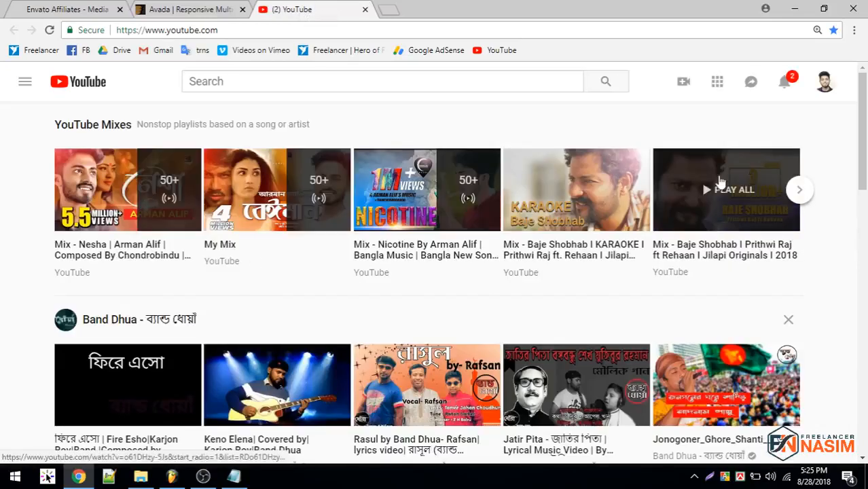
pyautogui.moveTo(4, 324)
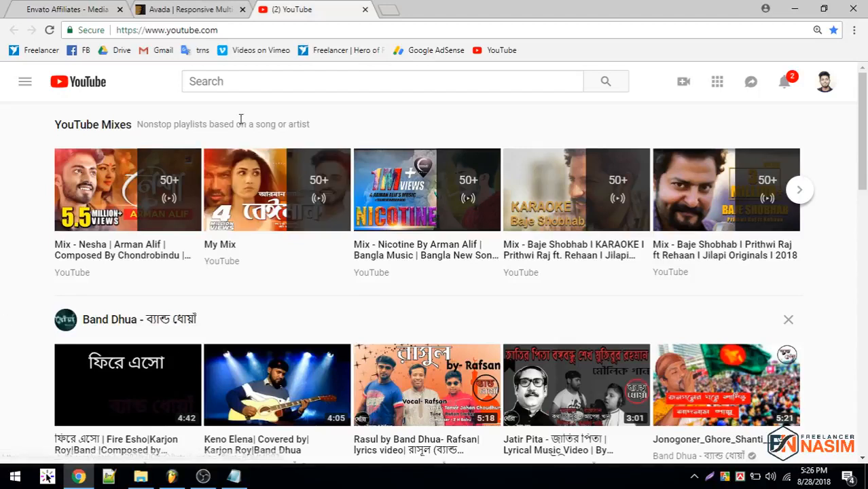
# Search YouTube for 'how to promote envato products' and scroll the results.
pyautogui.write('how')
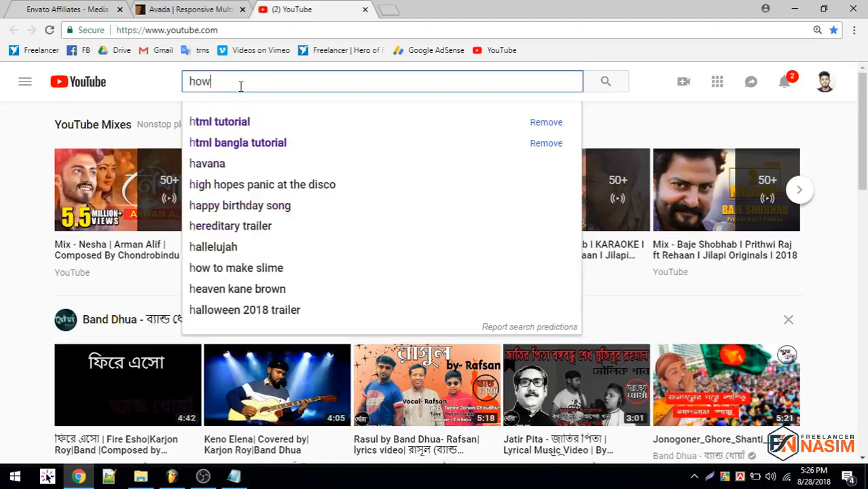
pyautogui.write('to pro')
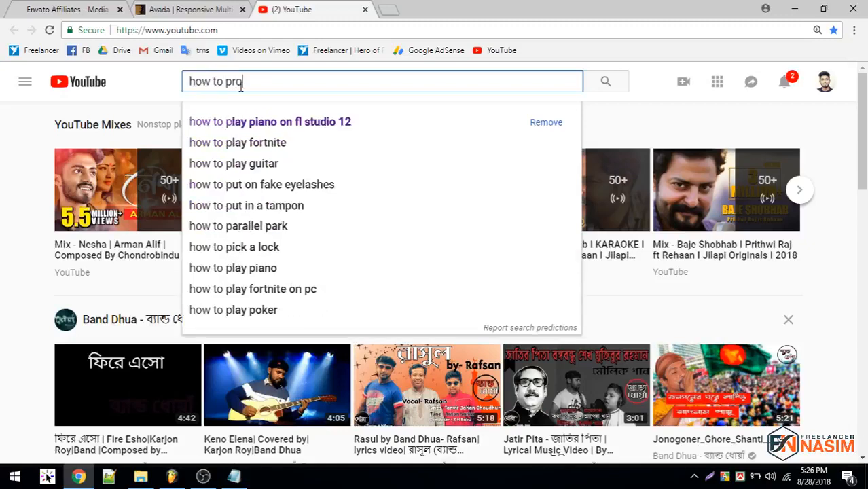
pyautogui.write('omote')
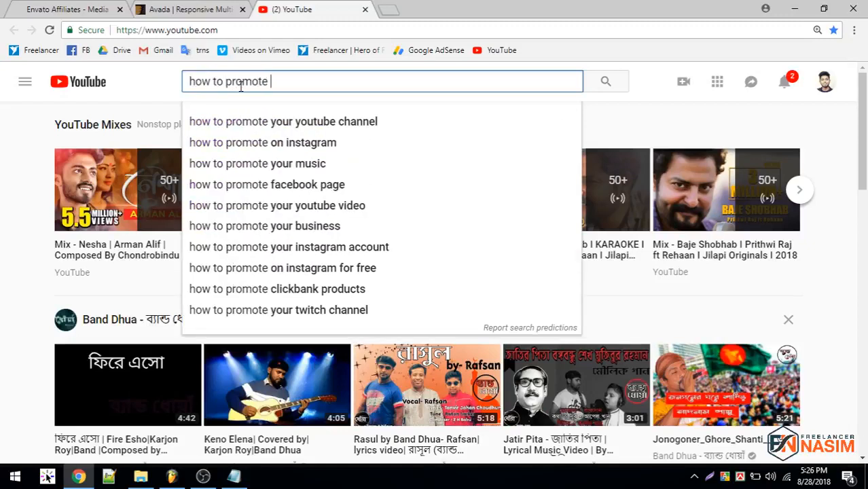
pyautogui.write('envato')
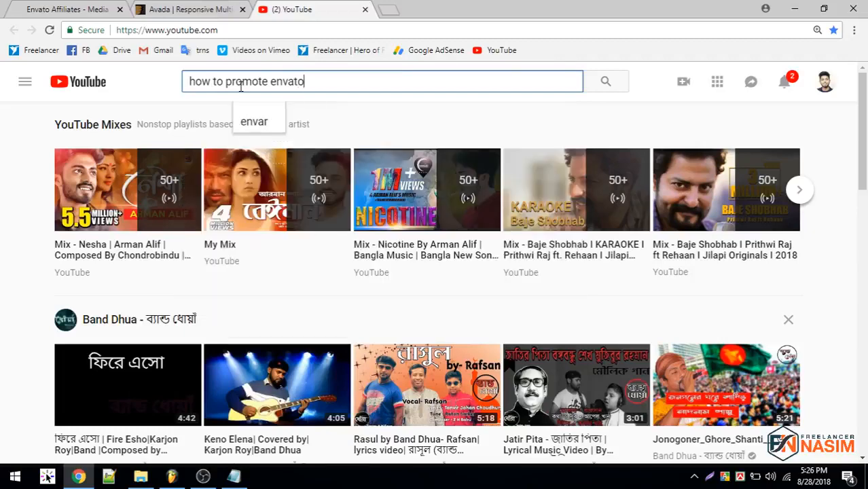
pyautogui.write('produ')
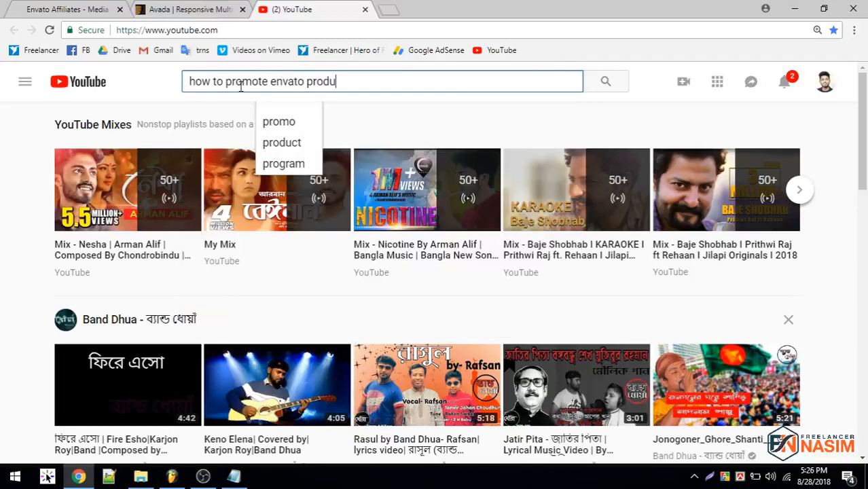
pyautogui.press('Return')
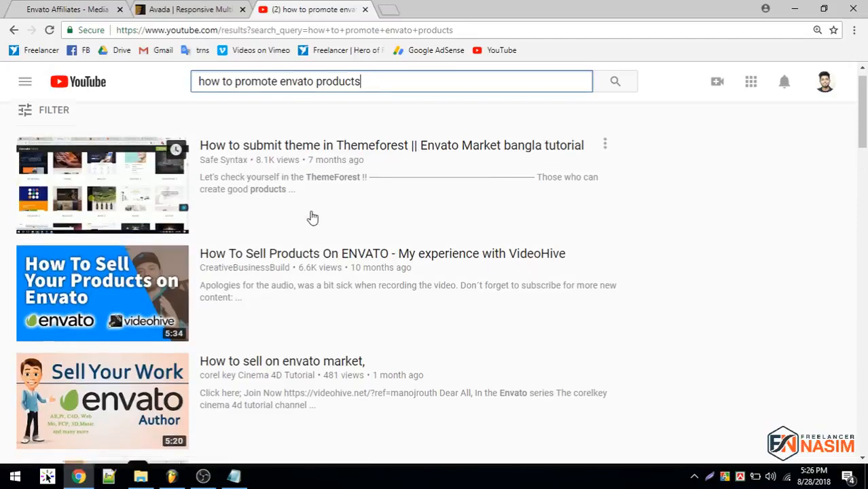
pyautogui.scroll(-3)
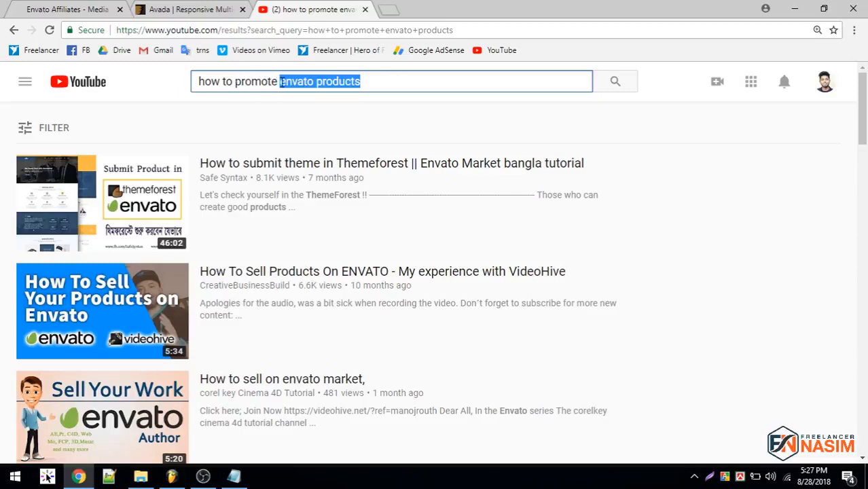
# Search 'how to promote affiliate products successfully without a website' and scroll the videos.
pyautogui.write('pro')
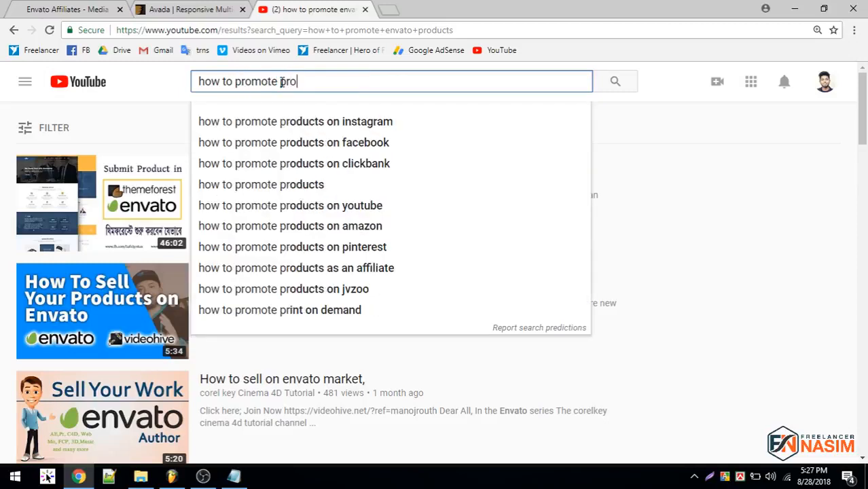
pyautogui.write('affiliate')
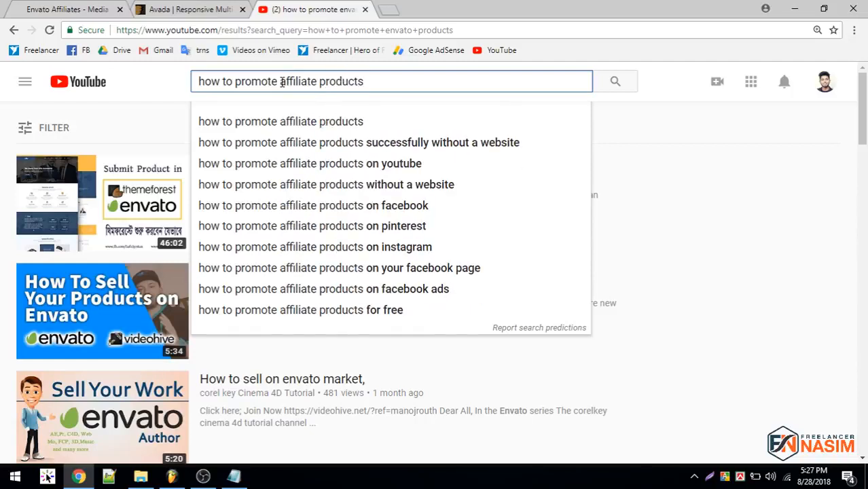
pyautogui.click(359, 142)
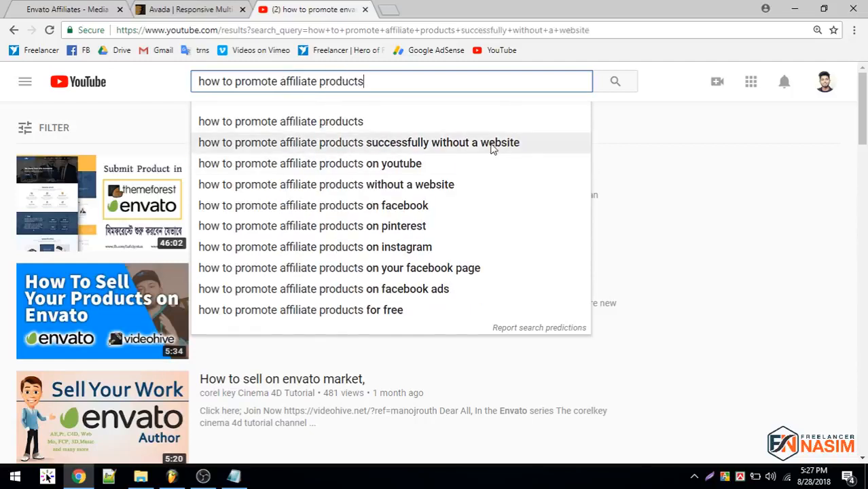
pyautogui.click(358, 142)
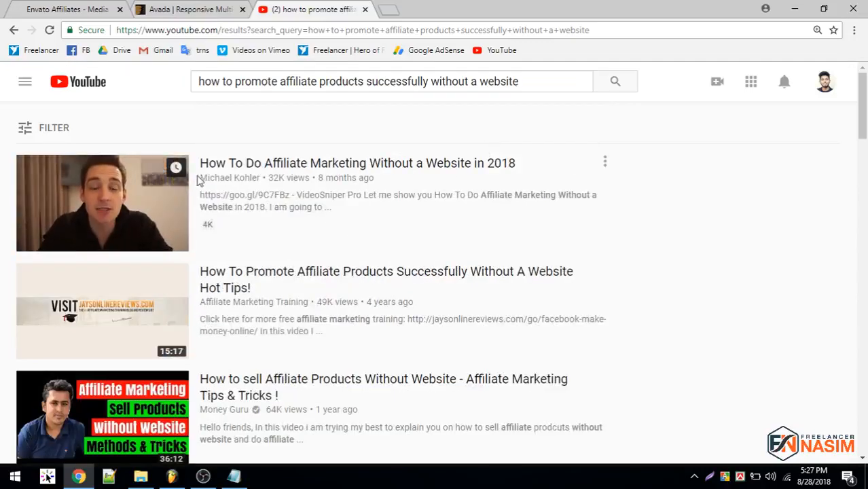
pyautogui.scroll(-3)
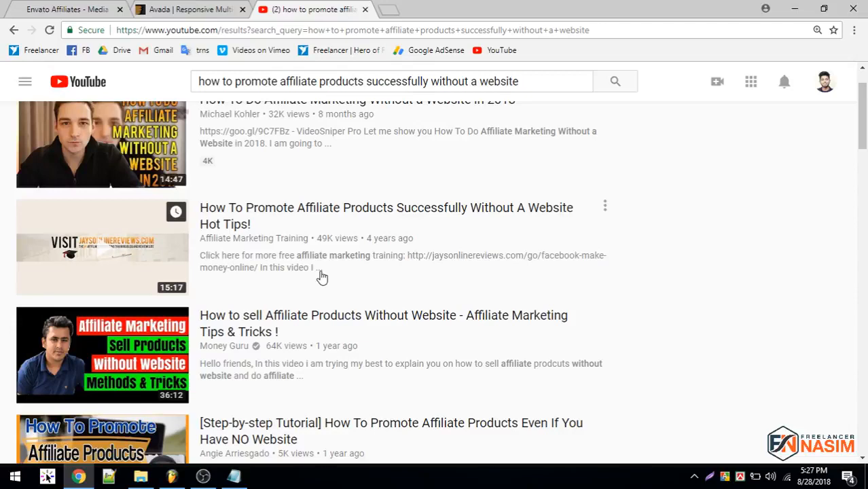
pyautogui.scroll(3)
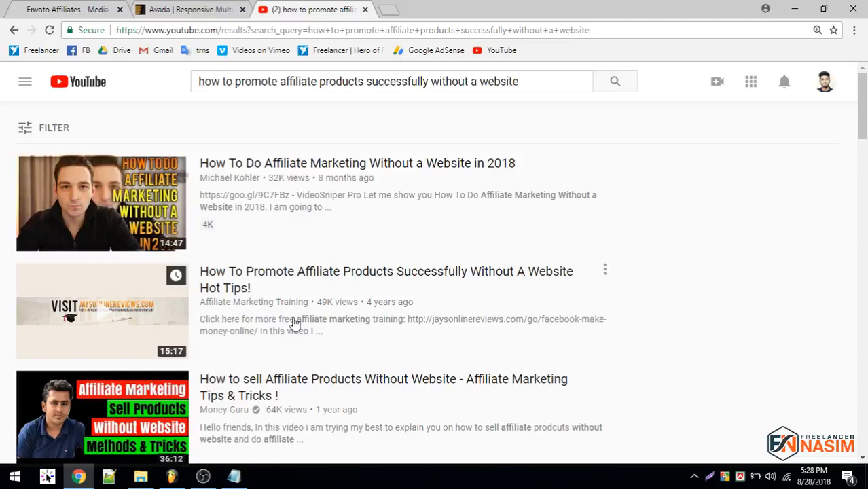
pyautogui.moveTo(301, 175)
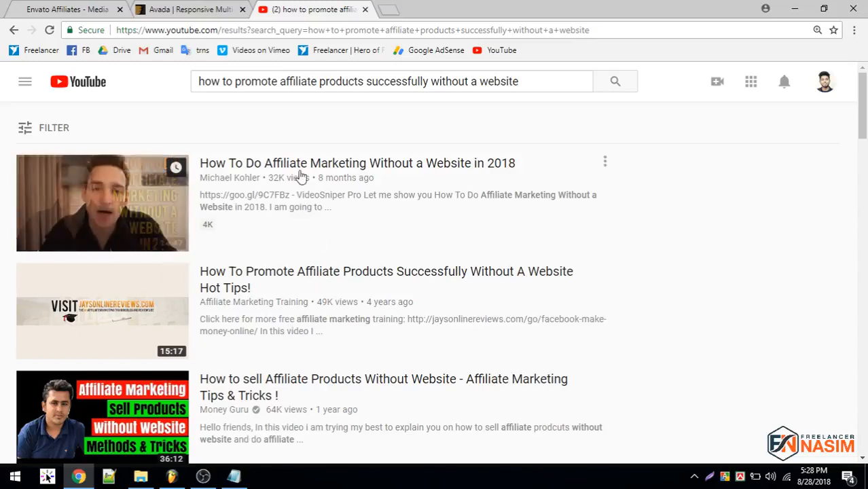
pyautogui.moveTo(254, 287)
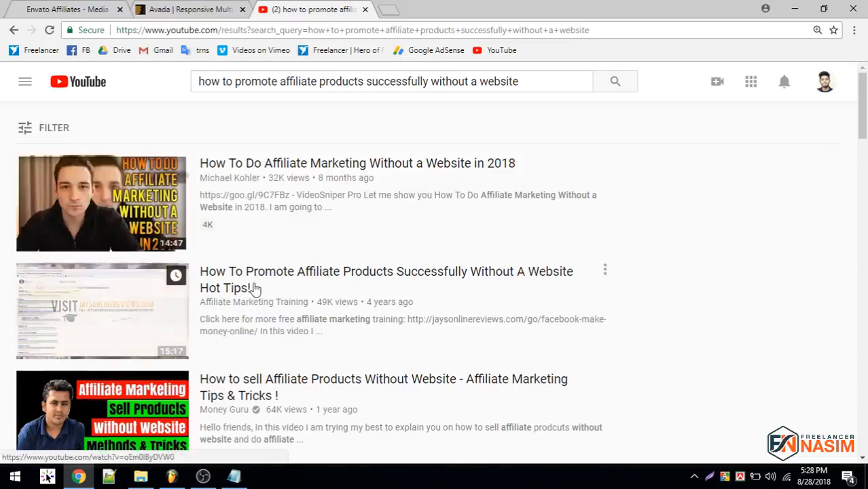
pyautogui.scroll(-3)
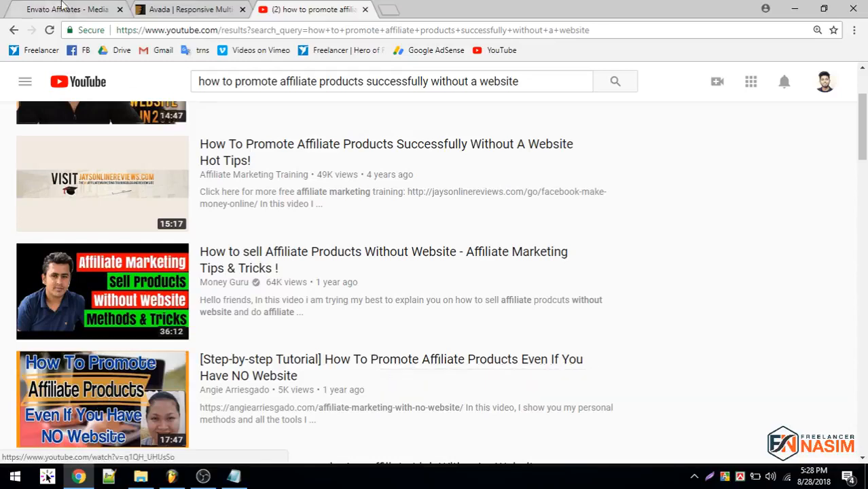
# Switch to the Envato Affiliates tab and scroll up to the snapshot.
pyautogui.click(61, 9)
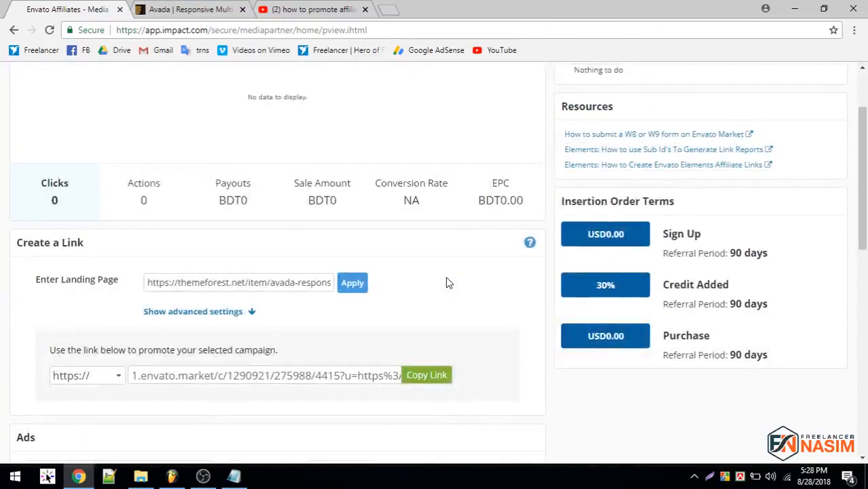
pyautogui.scroll(3)
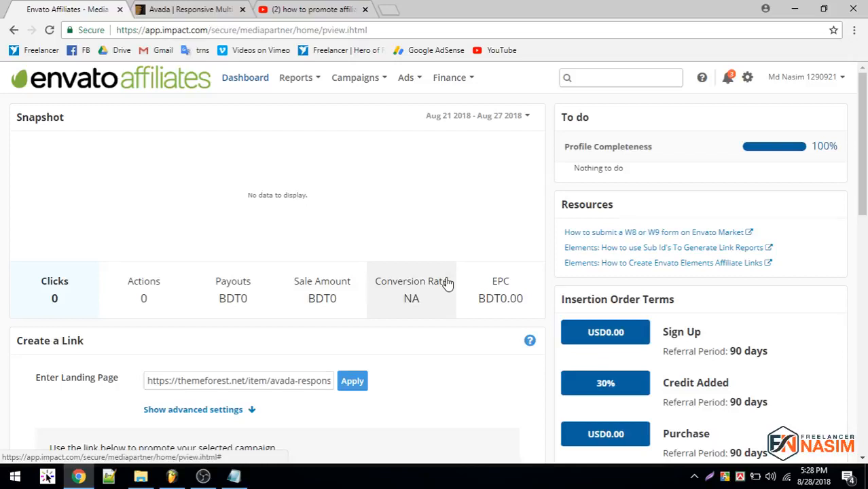
pyautogui.moveTo(408, 285)
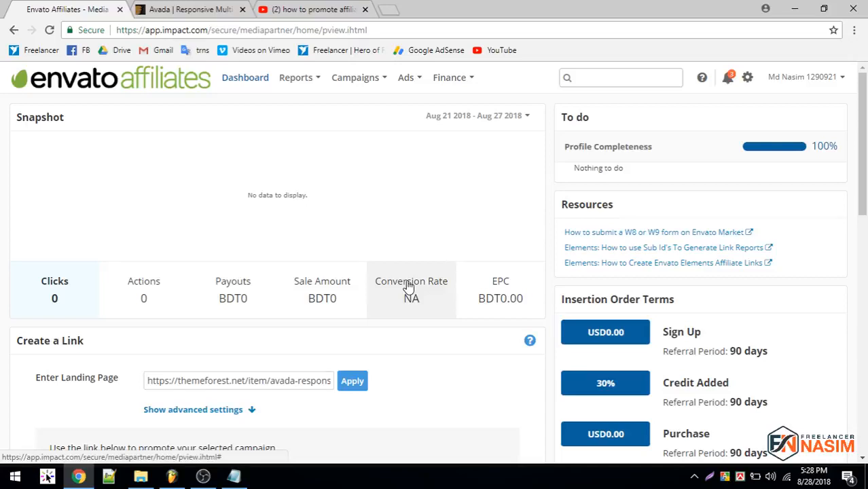
pyautogui.moveTo(472, 192)
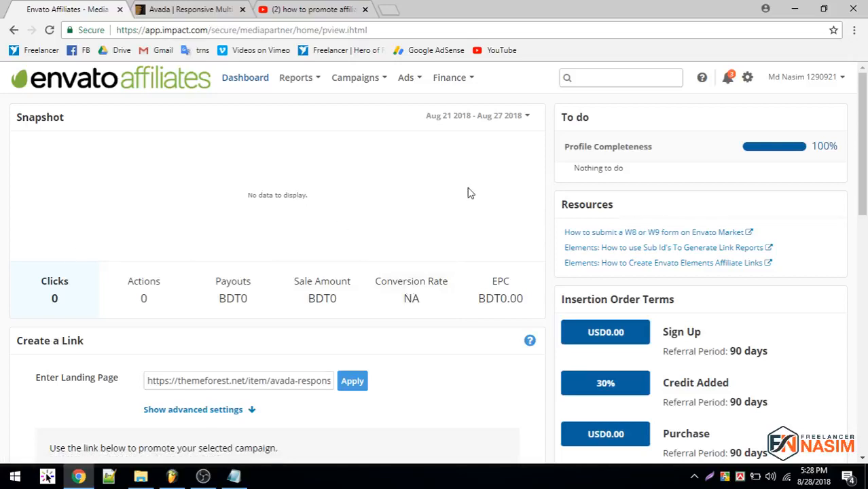